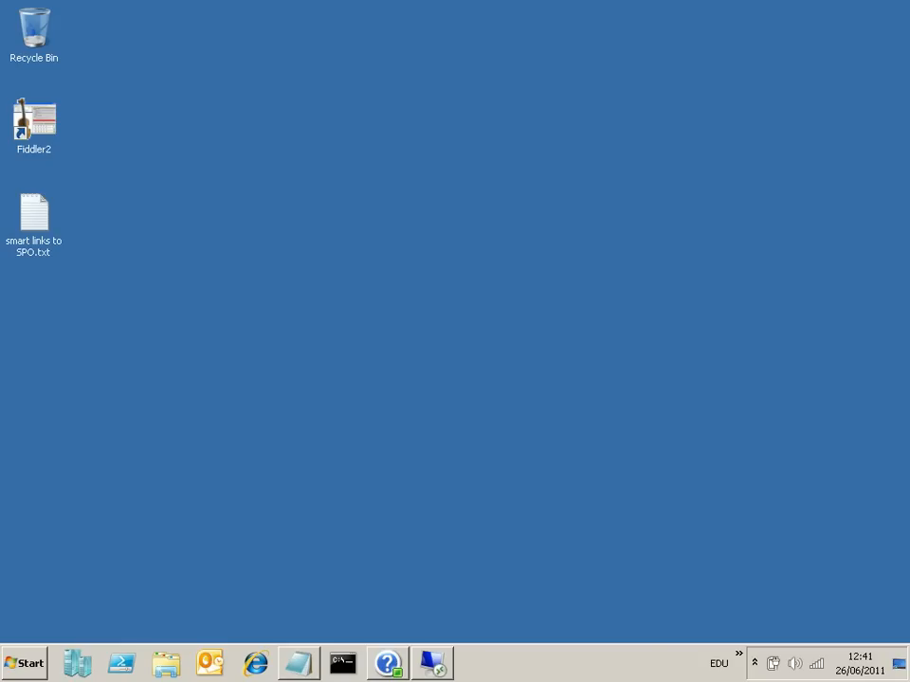
Step: Open the 'smart links to SPO.txt' notes listing test URLs and federated credentials
double_click(33, 211)
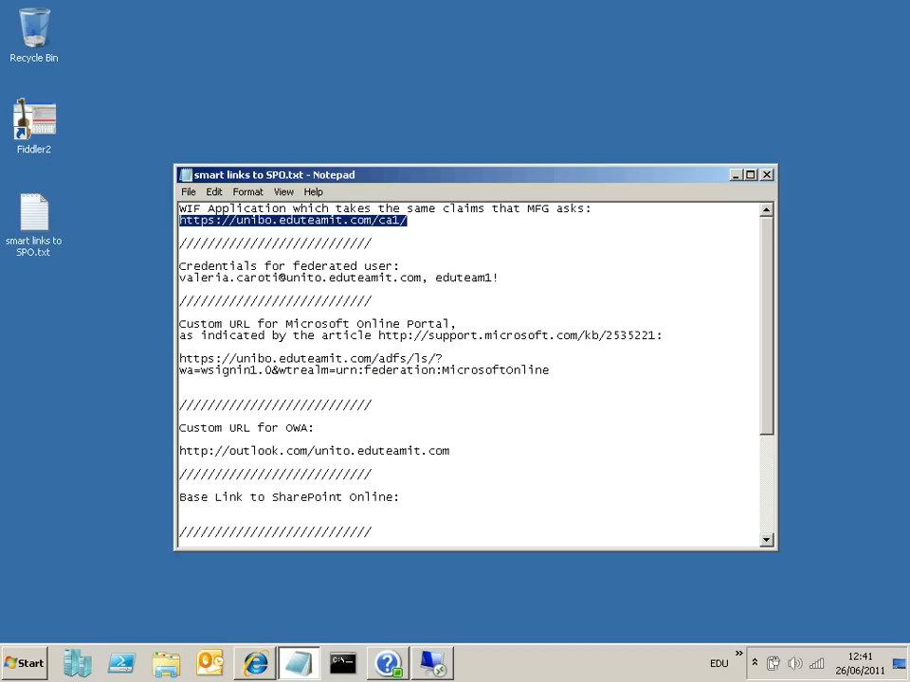
click(253, 662)
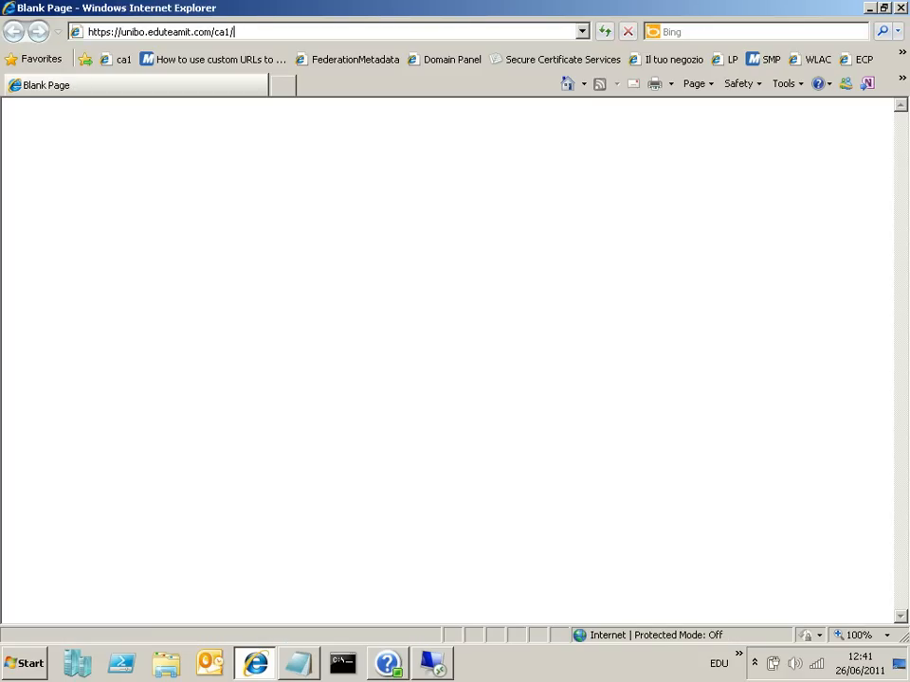
Step: Load the ca1 claims test app, then select the federated username and portal URL in the notes
key(Return)
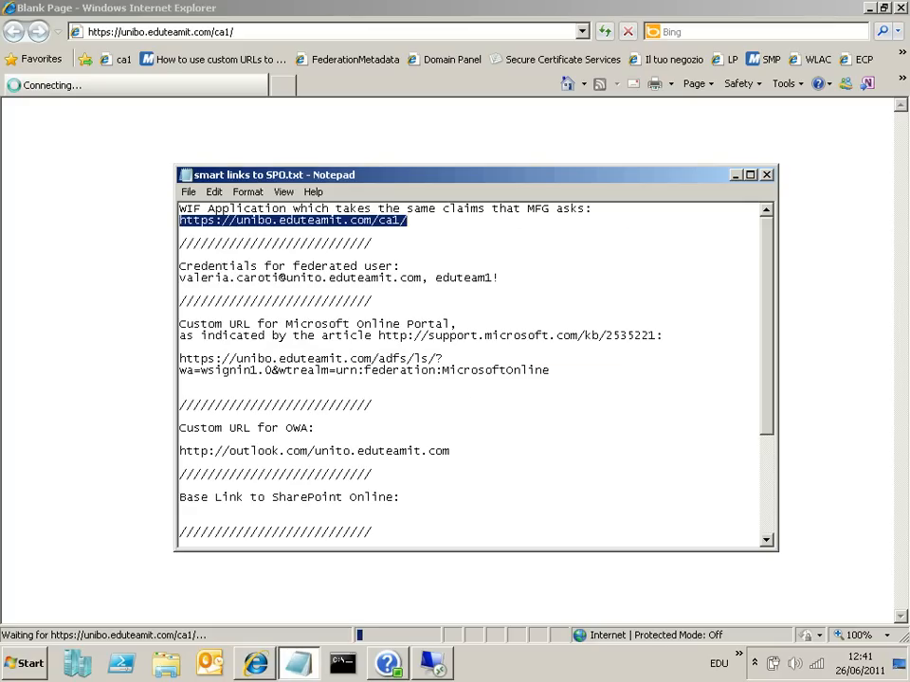
double_click(300, 277)
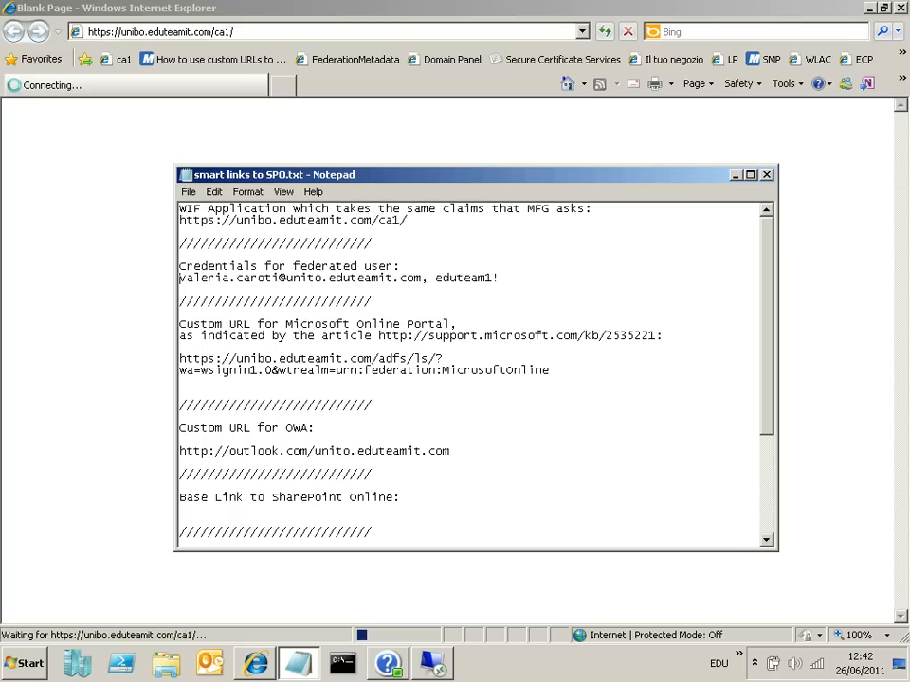
double_click(299, 278)
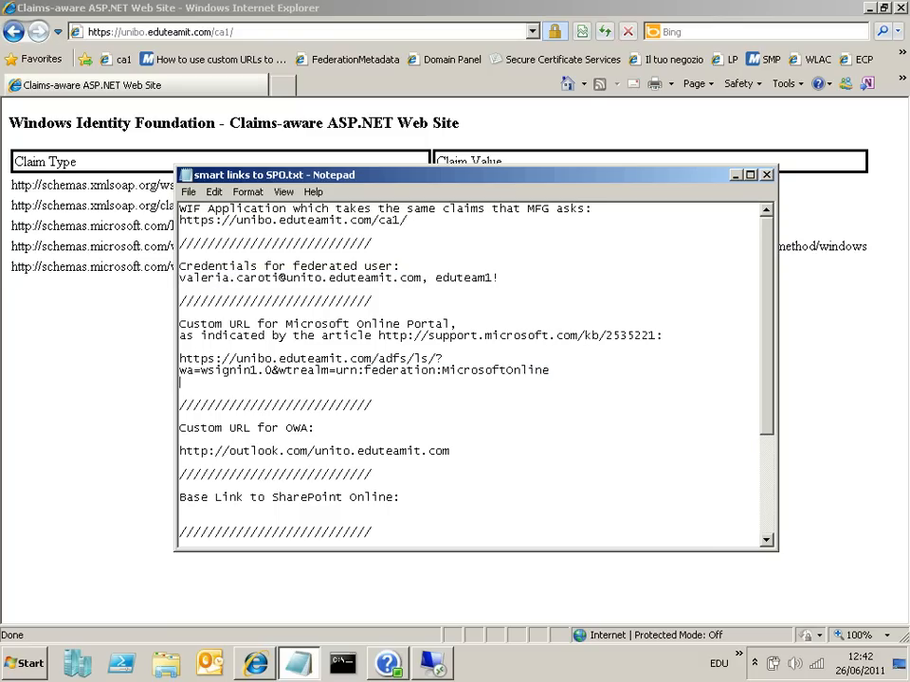
drag(179, 358, 550, 370)
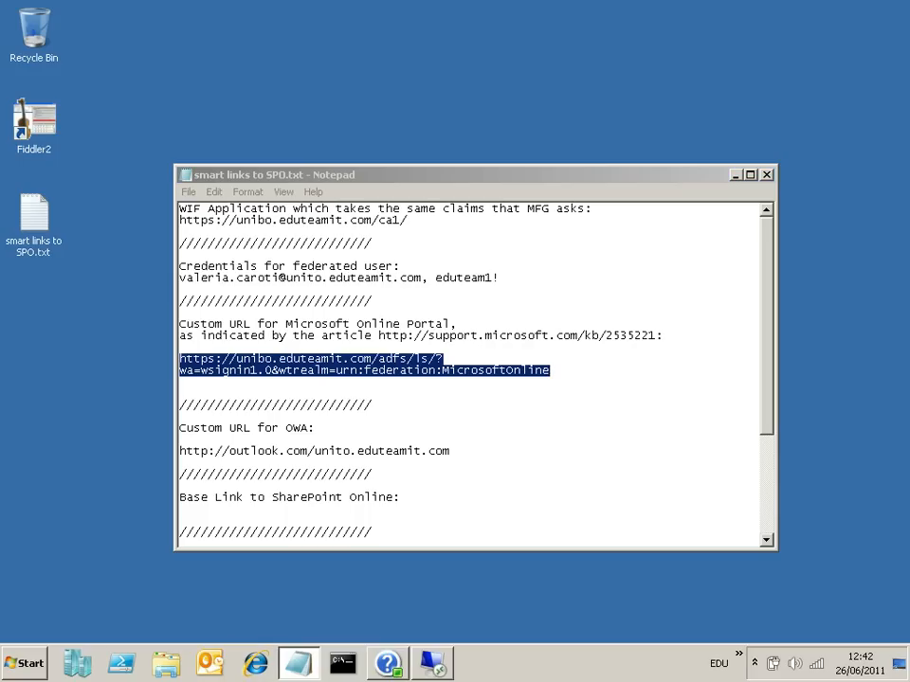
Step: Reopen IE, paste the ca1 address, and submit federated credentials to see the claims list
click(255, 662)
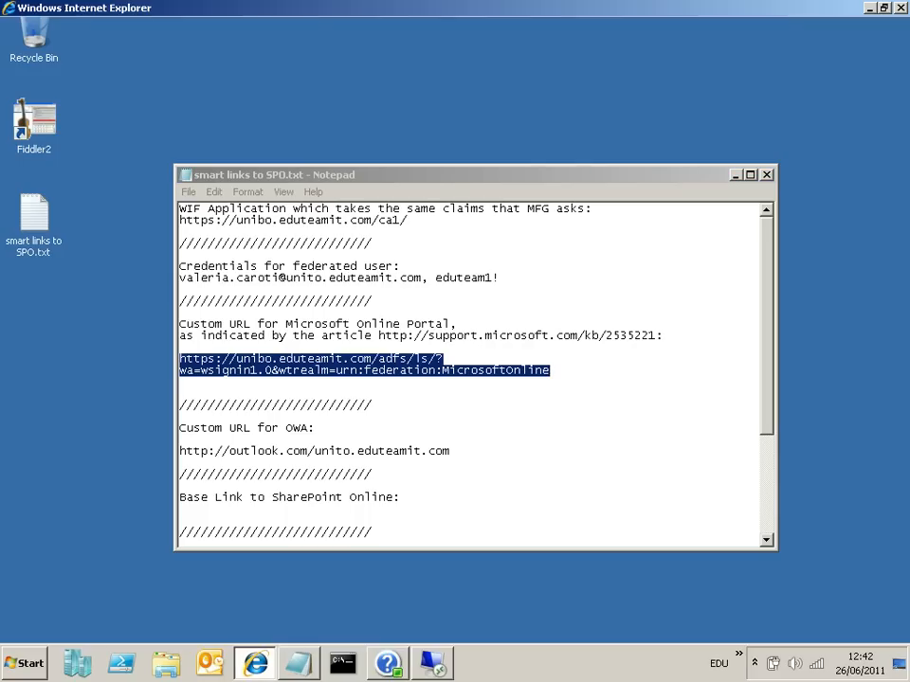
click(254, 662)
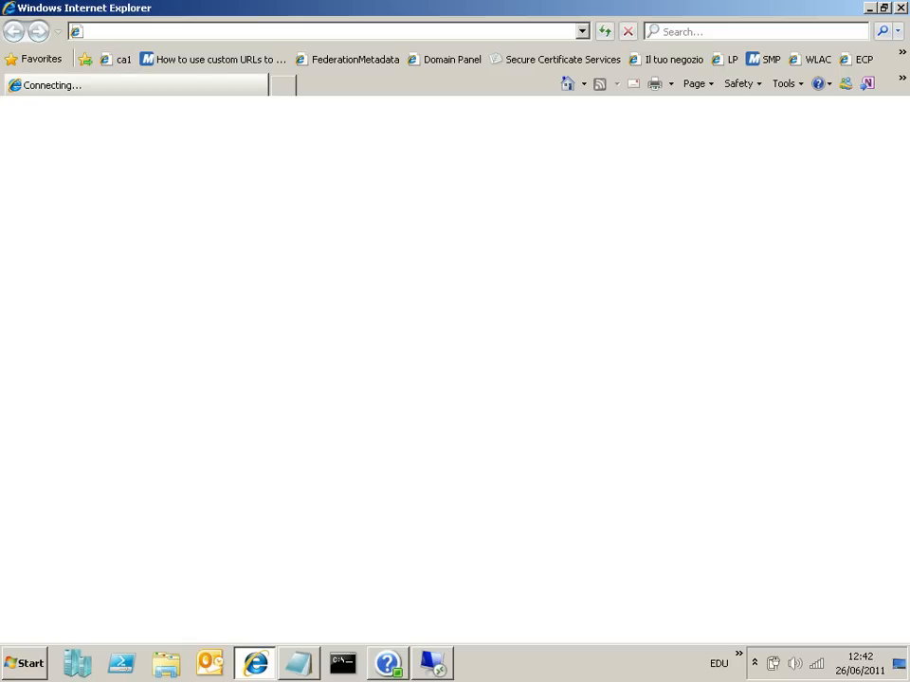
click(298, 661)
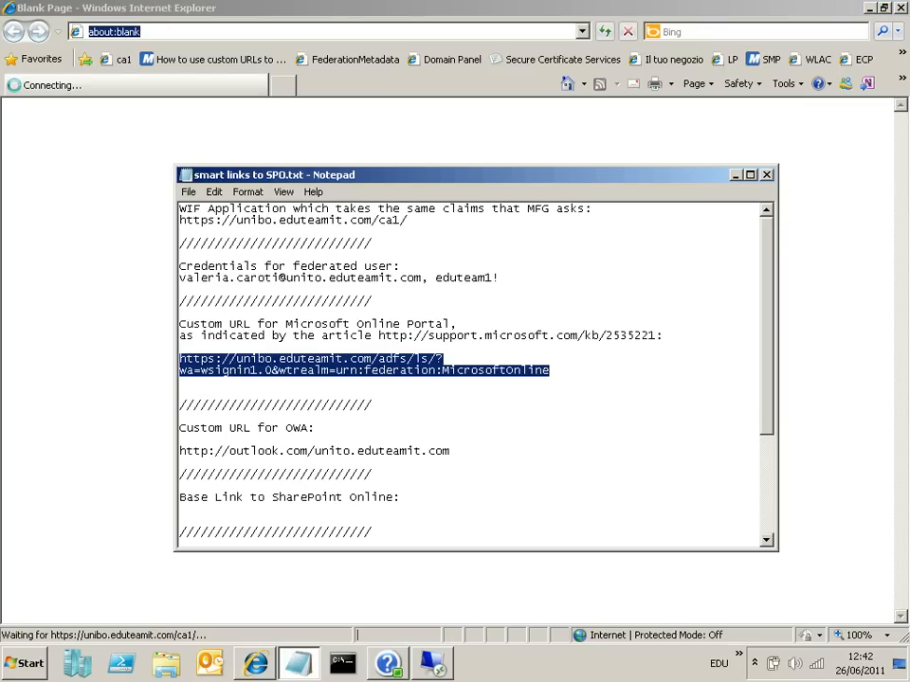
right_click(299, 278)
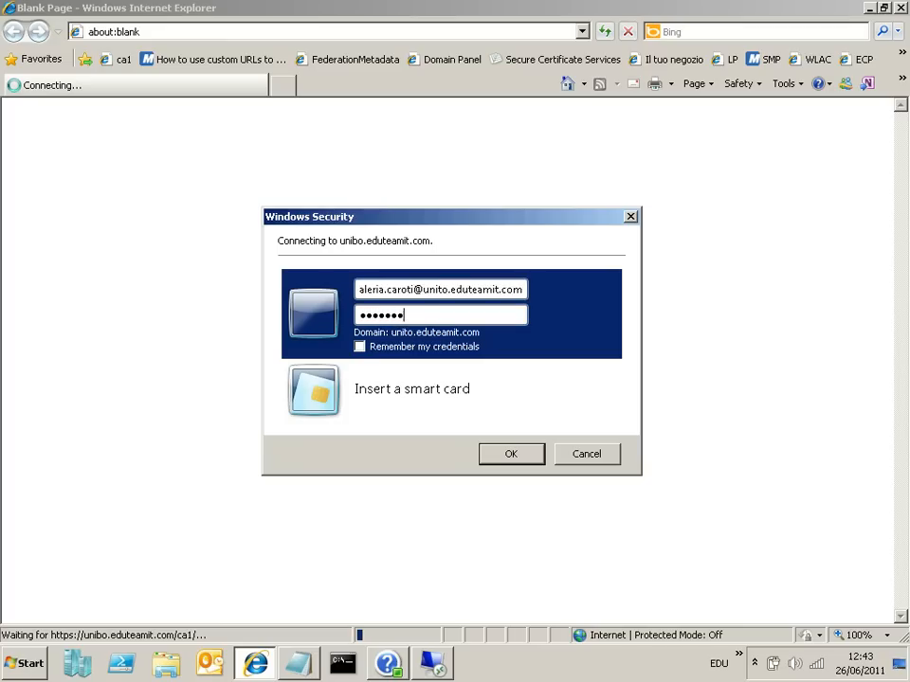
click(510, 453)
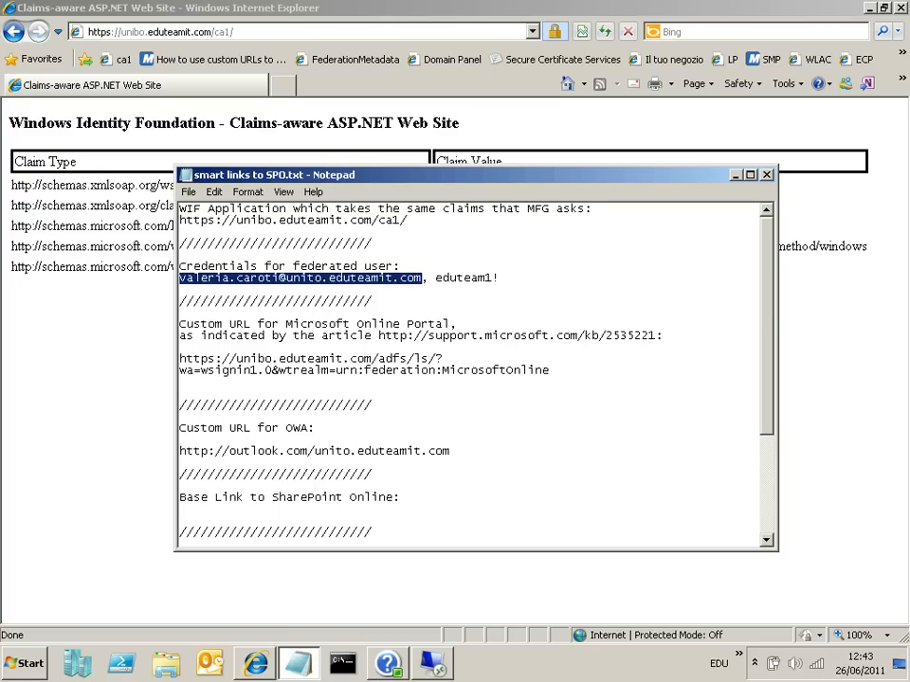
double_click(315, 450)
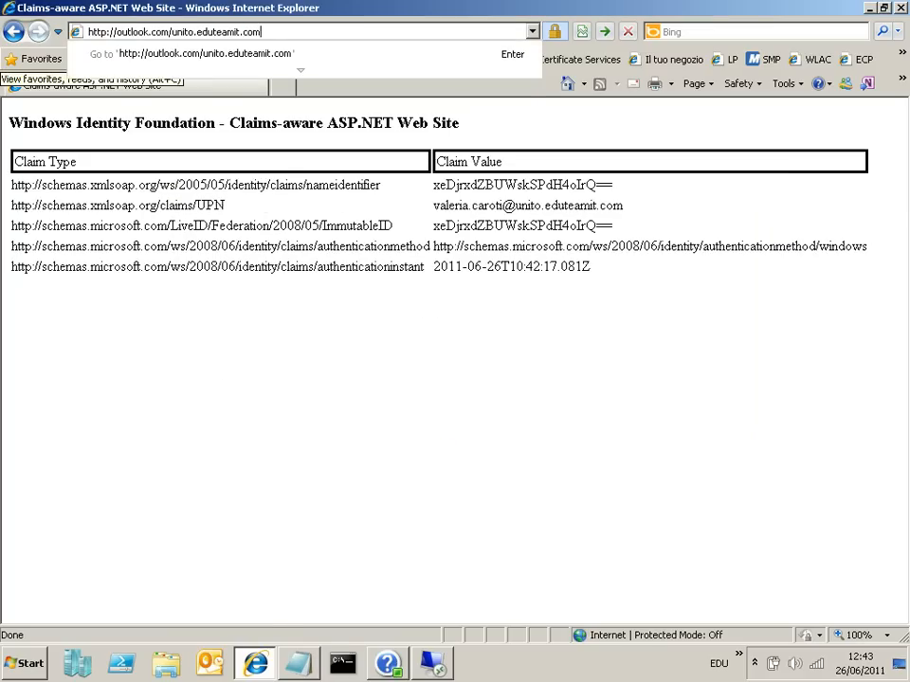
Step: Load the custom OWA address to reach the empty inbox, then choose Team Site
key(Return)
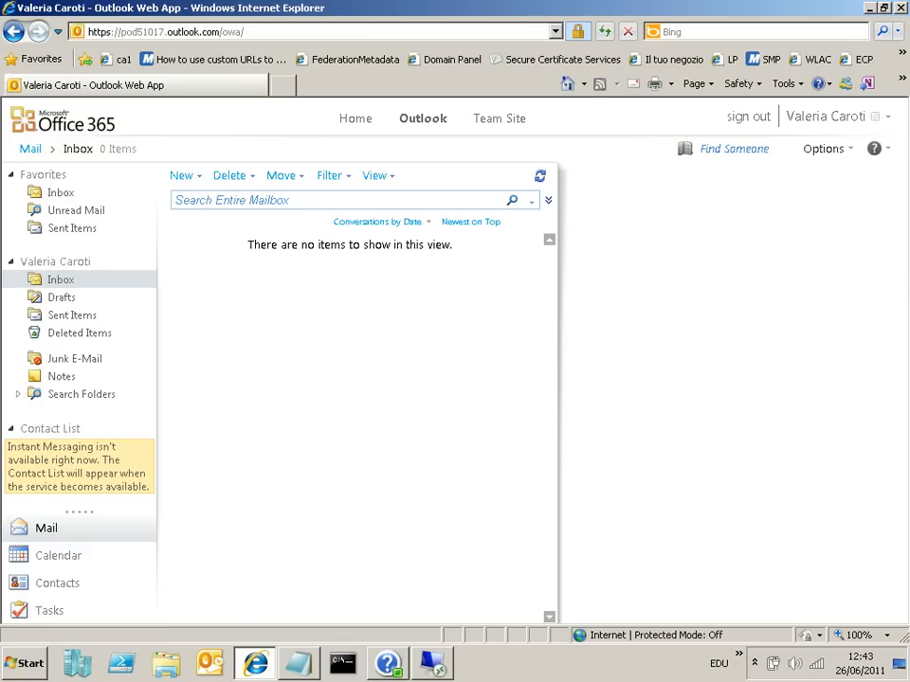
mouse_move(499, 118)
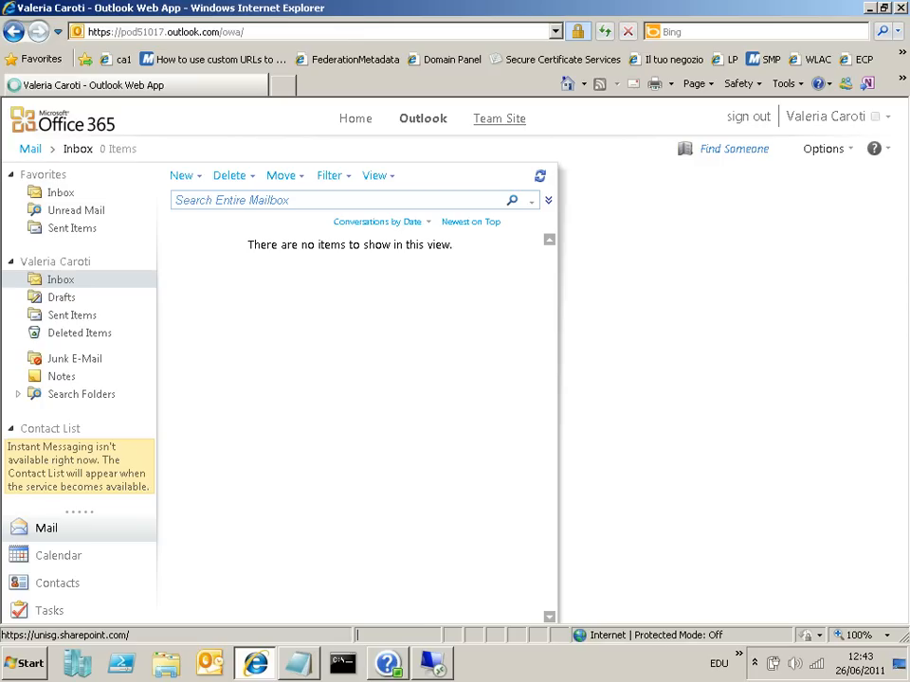
click(748, 115)
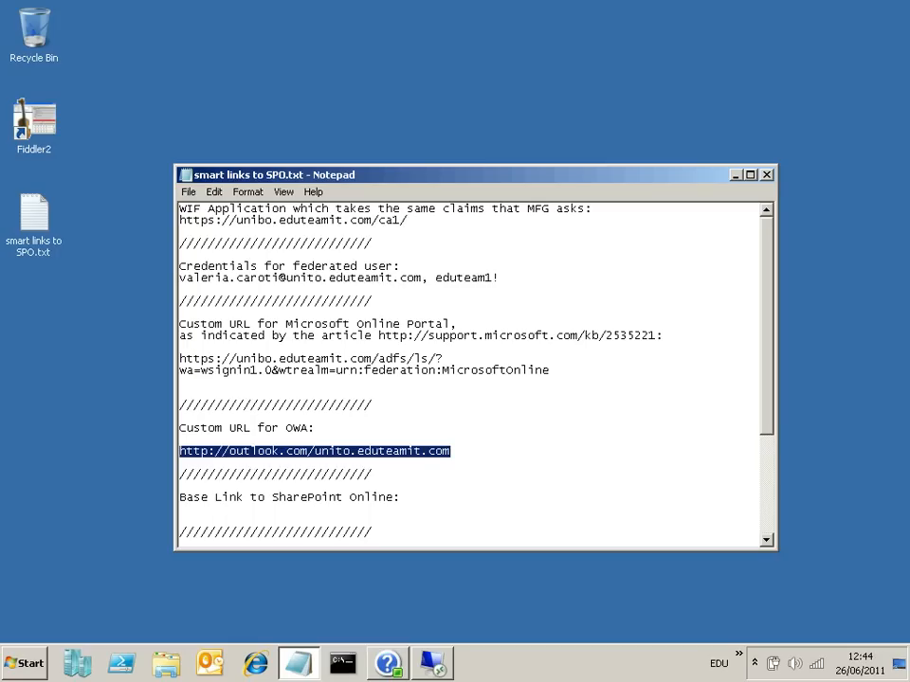
scroll(down, 3)
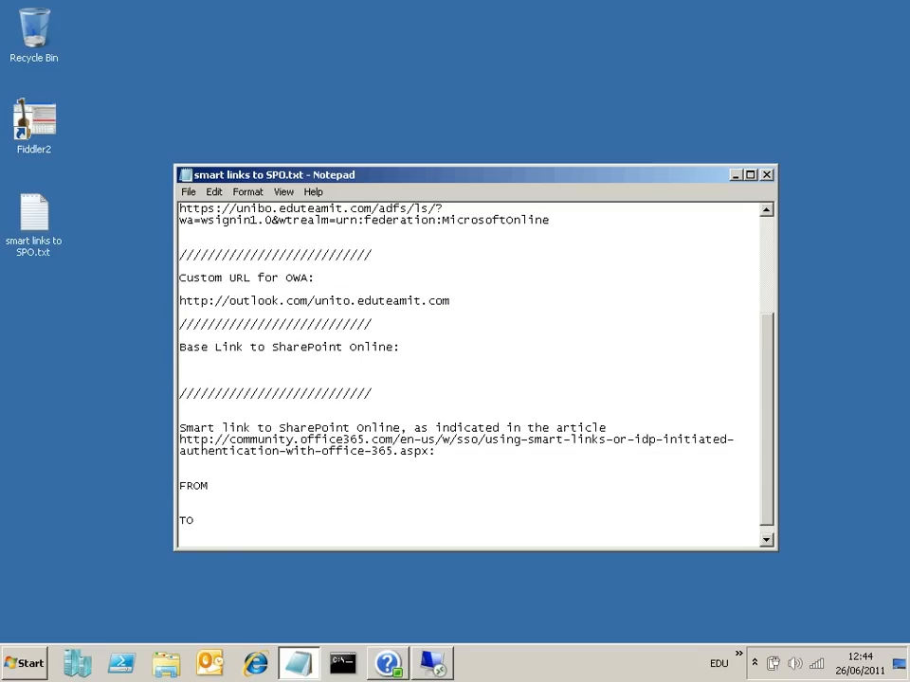
text(https://unisg.sharepoint.com)
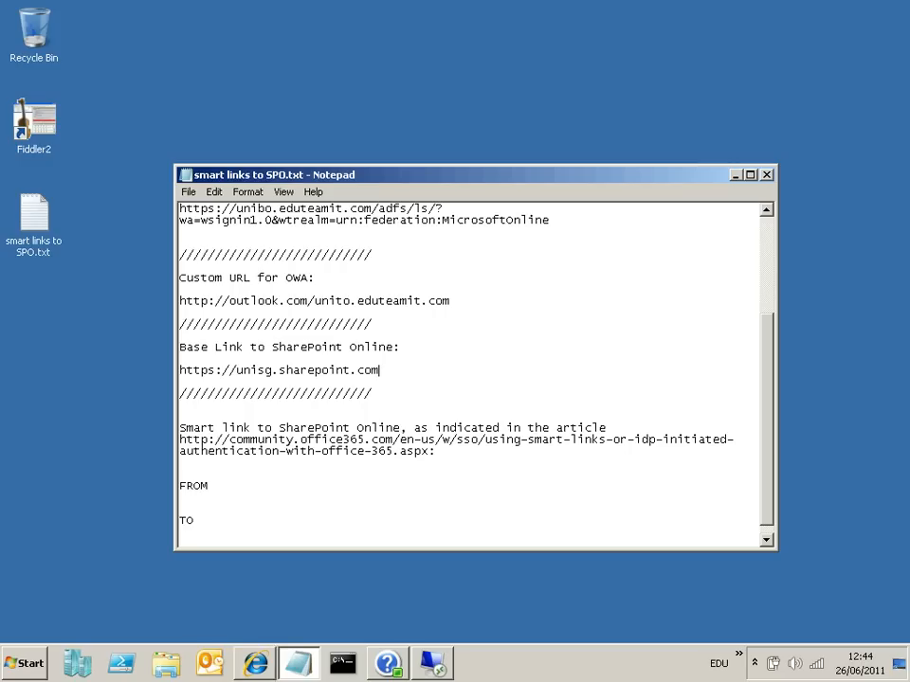
click(254, 662)
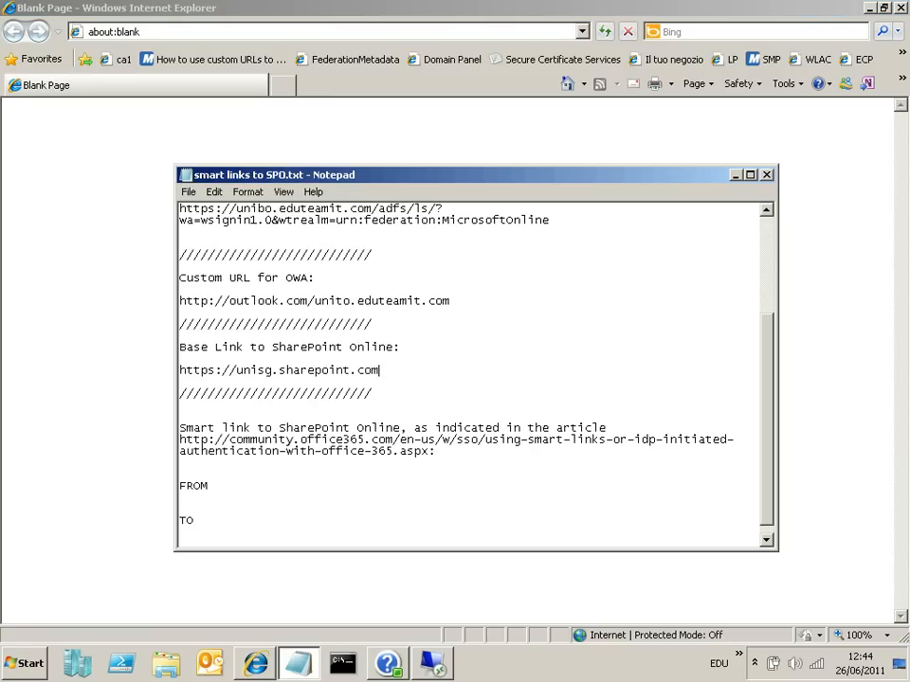
Step: Sign the federated user into the ca1 claims site with username and password
scroll(up, 3)
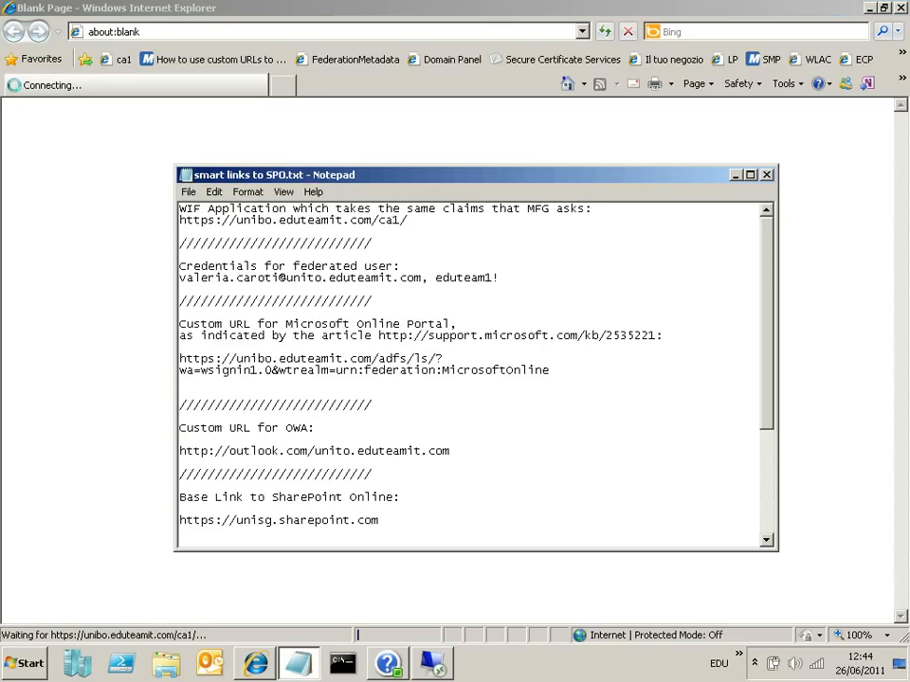
double_click(299, 277)
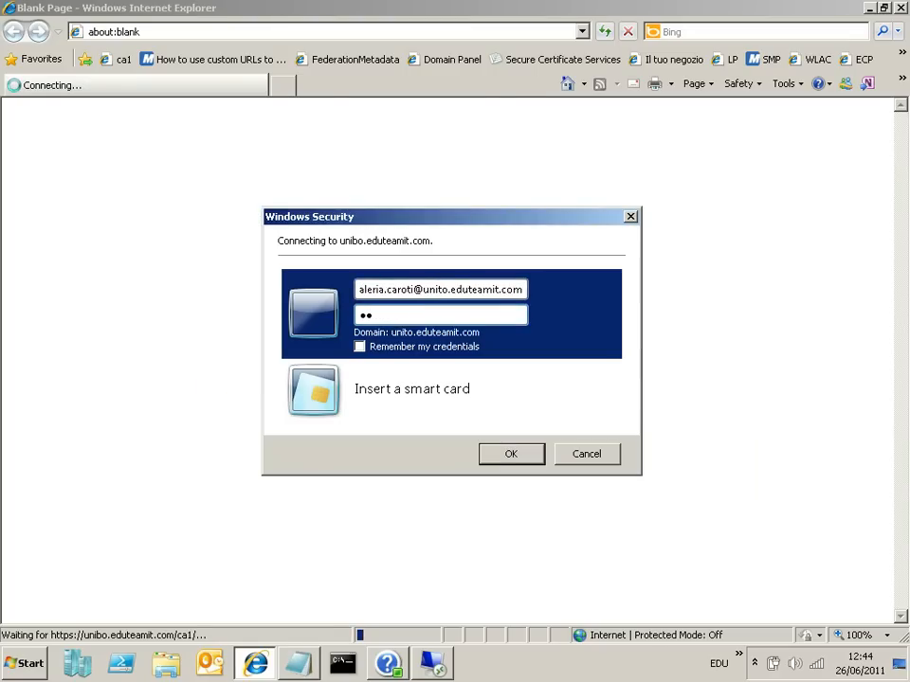
click(510, 452)
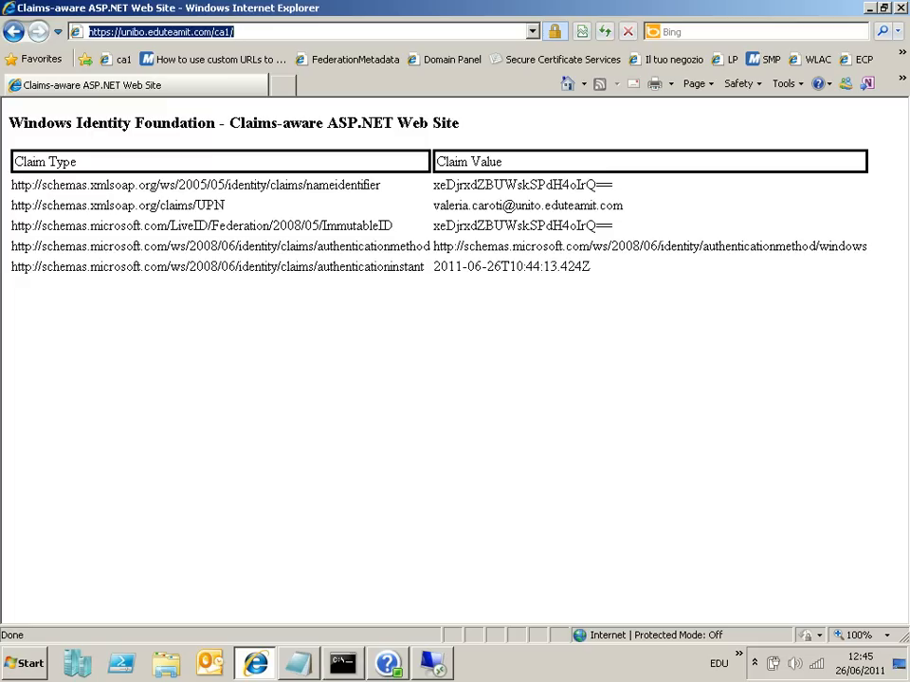
Step: Copy the SharePoint base link from the Notepad notes
click(298, 662)
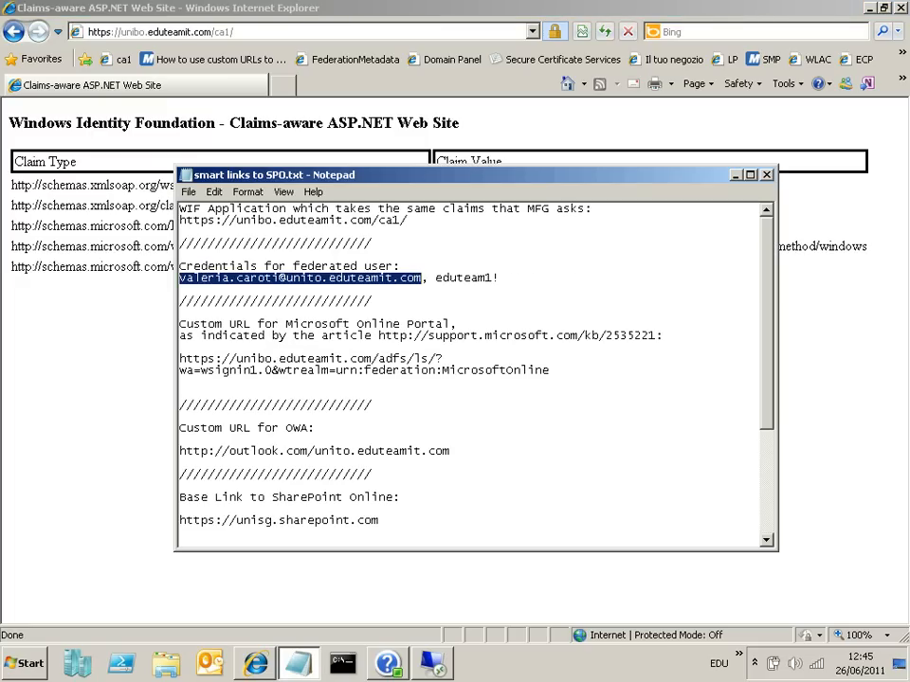
scroll(down, 3)
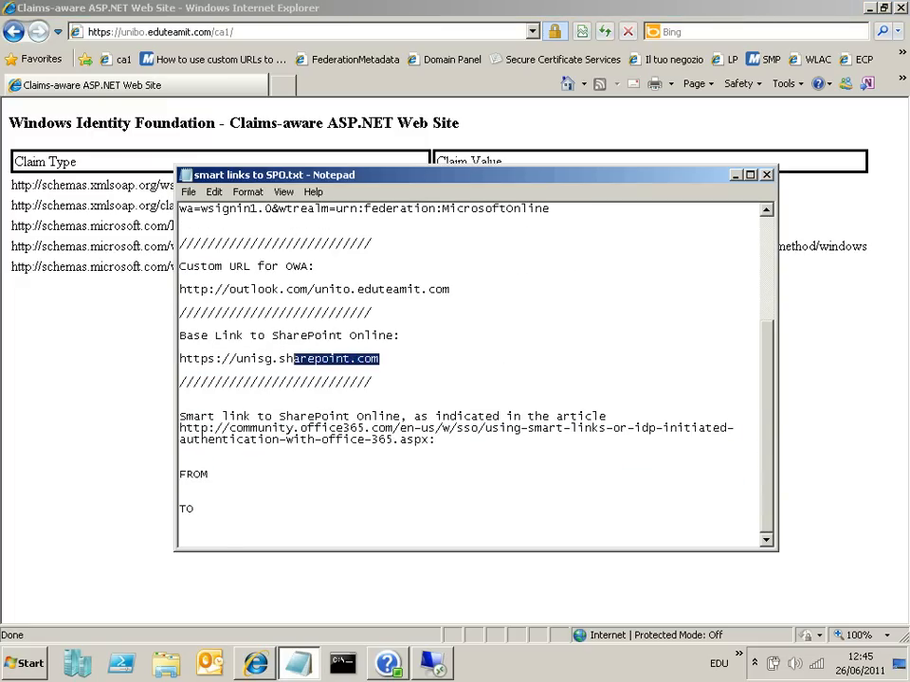
right_click(275, 358)
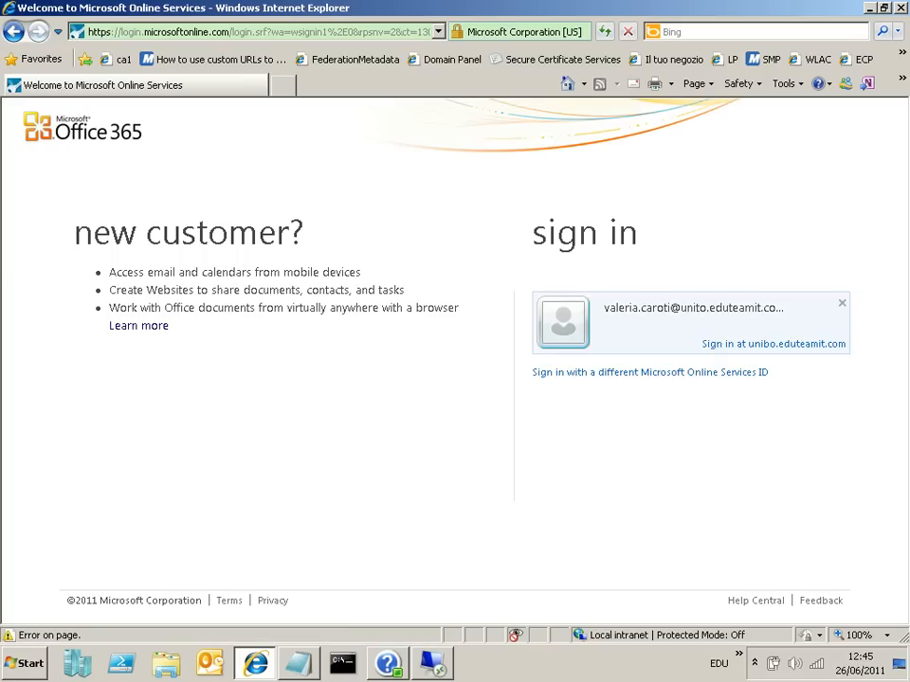
mouse_move(774, 344)
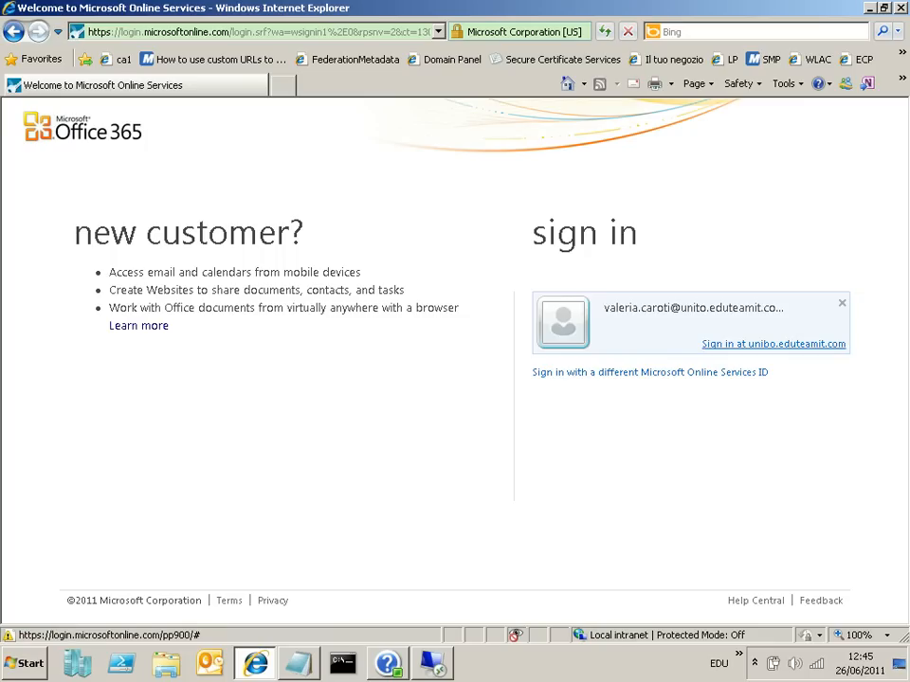
Step: Continue Office 365 sign-in via 'Sign in at unibo.eduteamit.com'
click(774, 344)
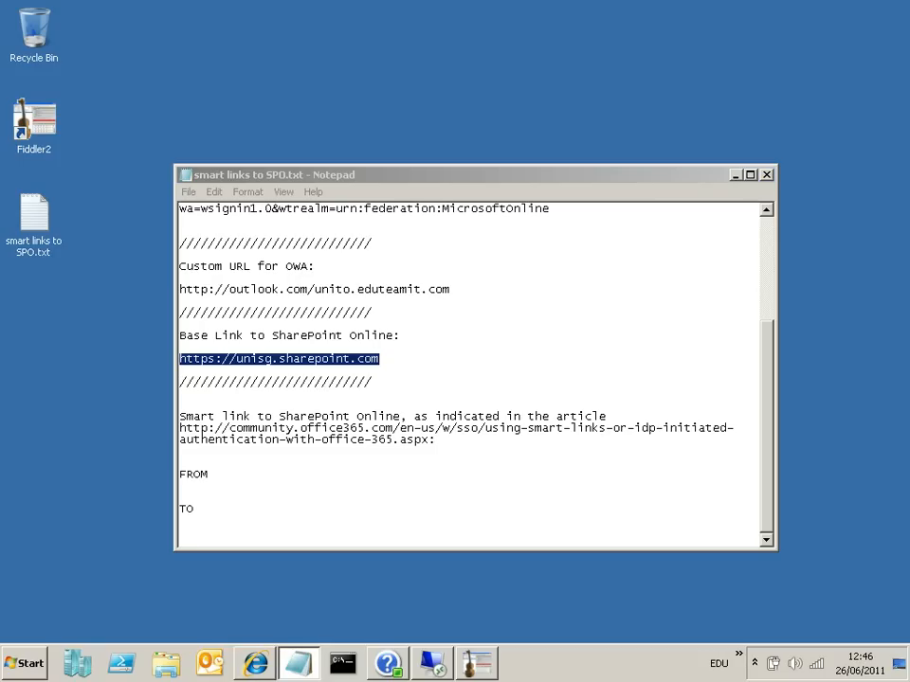
Step: Paste the SharePoint Online base link into a fresh IE window's address bar
click(254, 663)
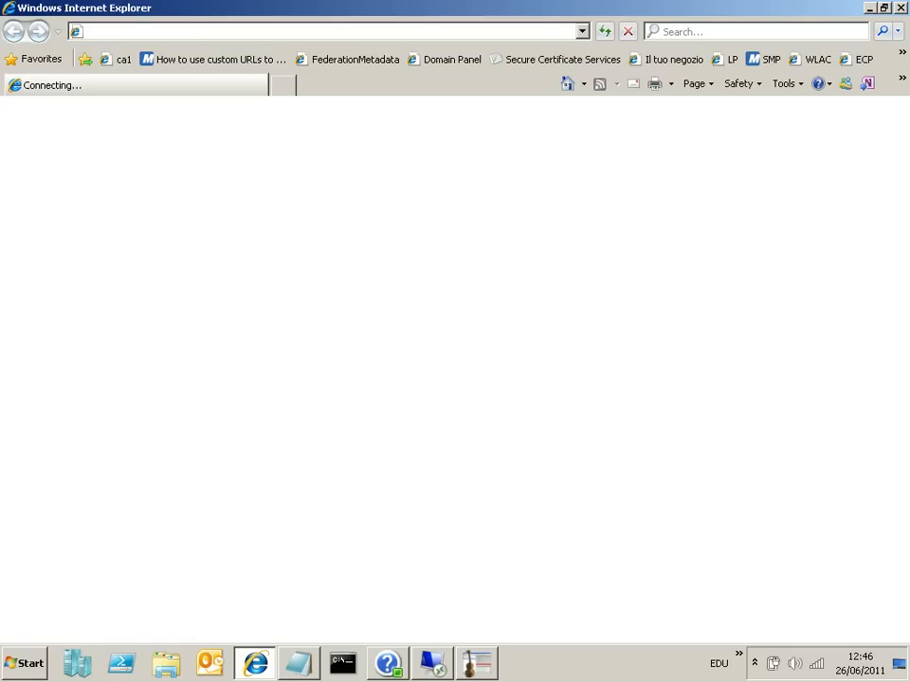
right_click(114, 31)
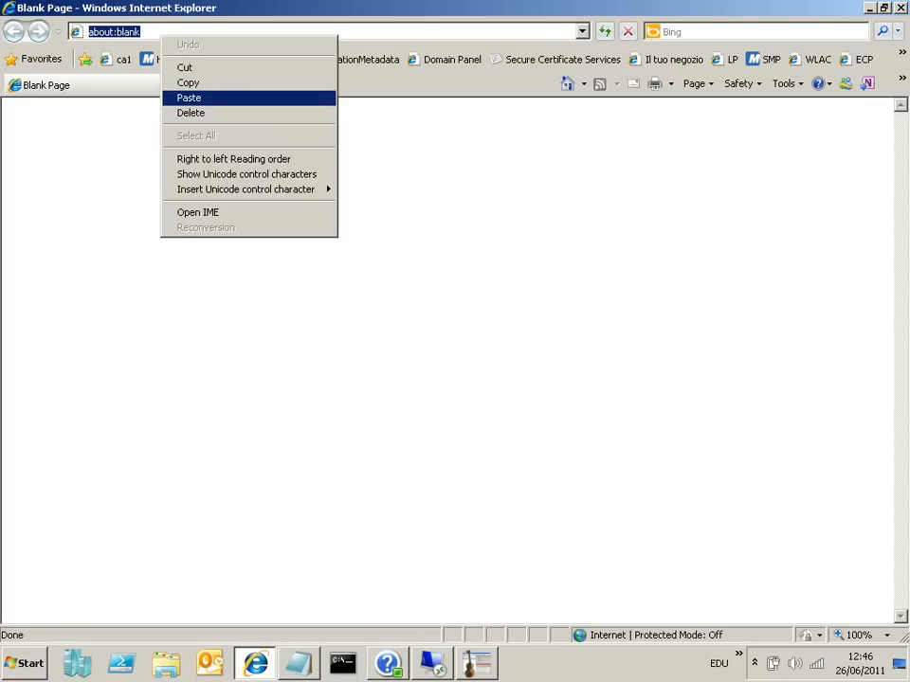
click(188, 97)
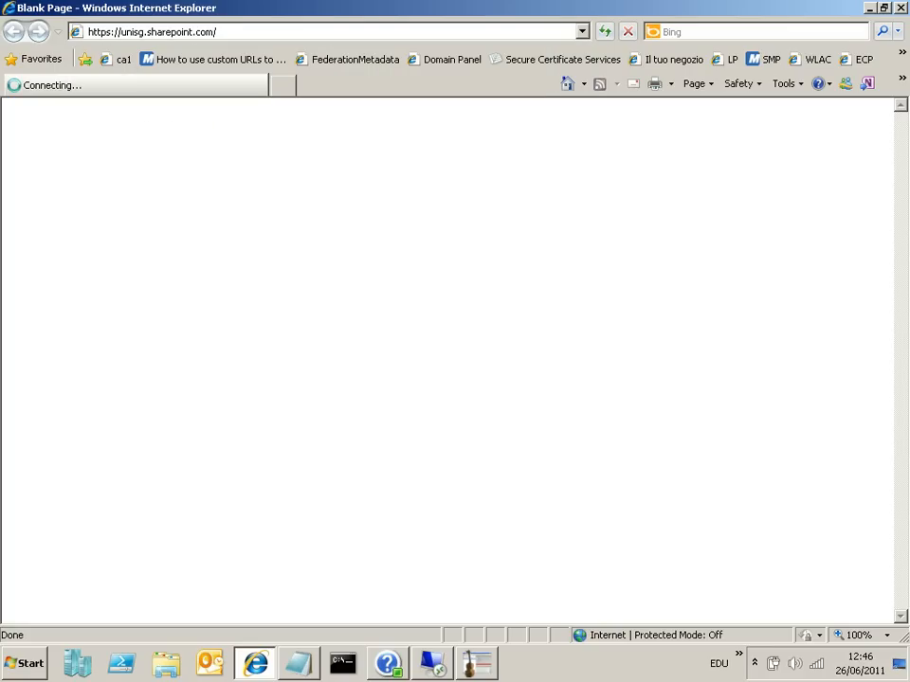
mouse_move(240, 84)
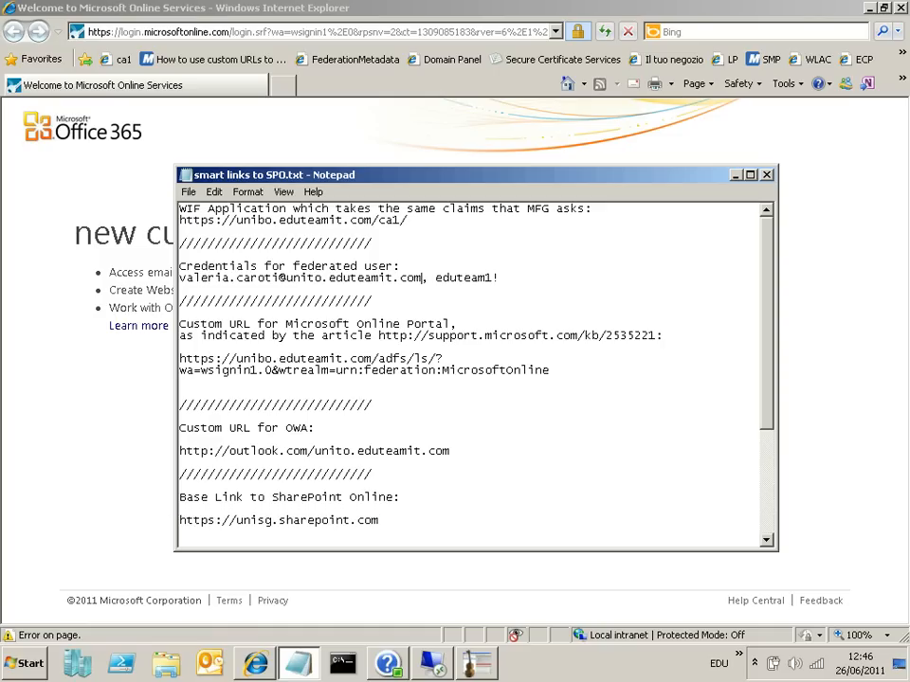
right_click(300, 276)
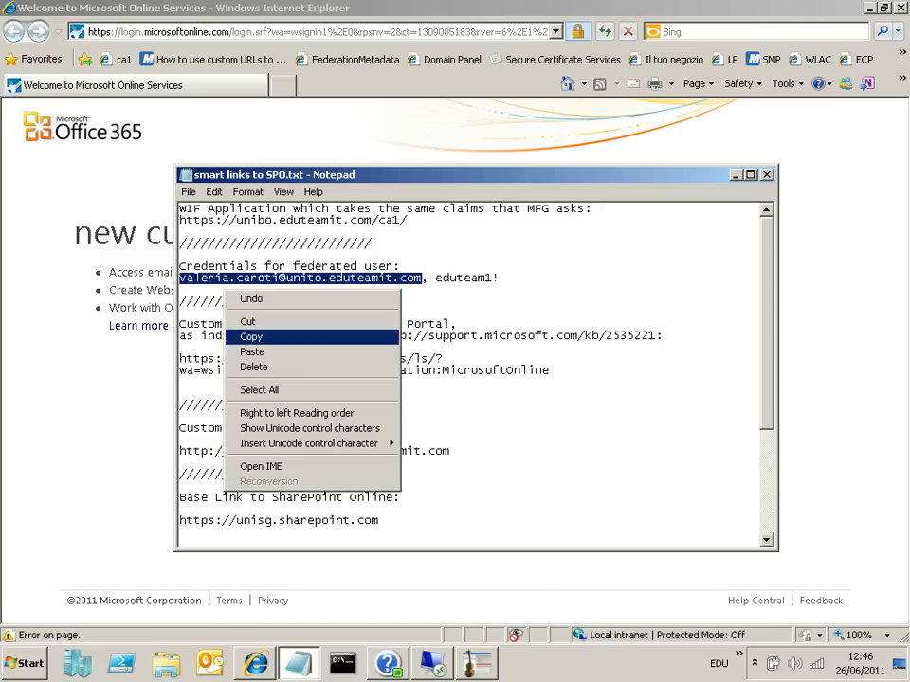
click(251, 336)
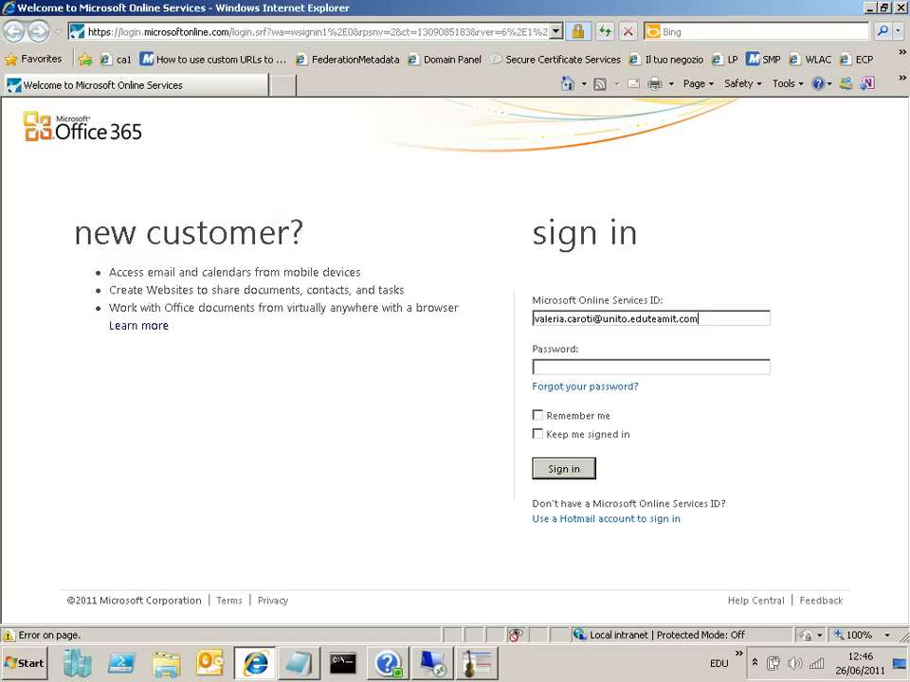
click(651, 367)
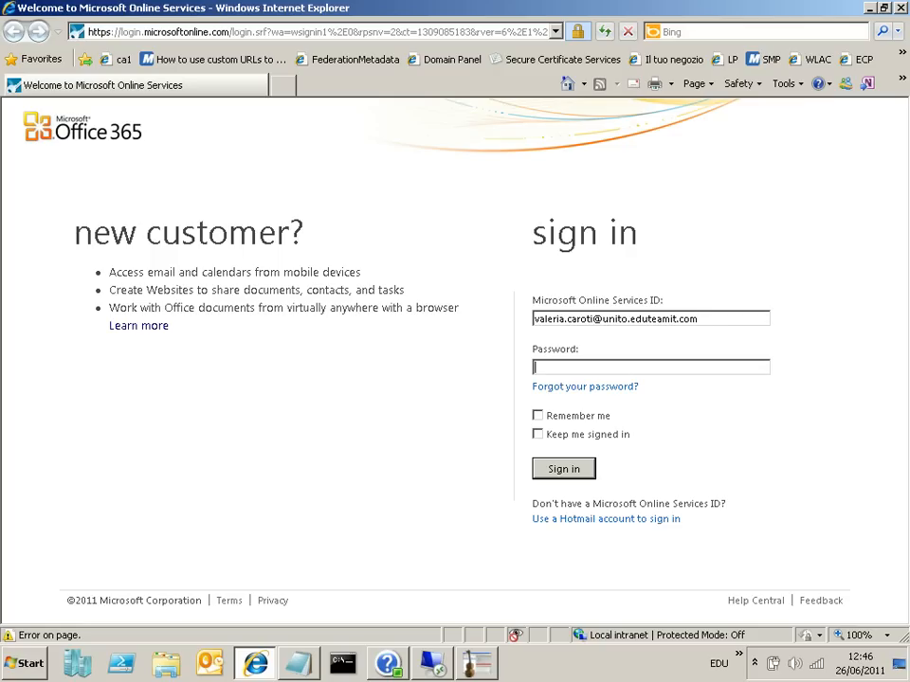
click(563, 468)
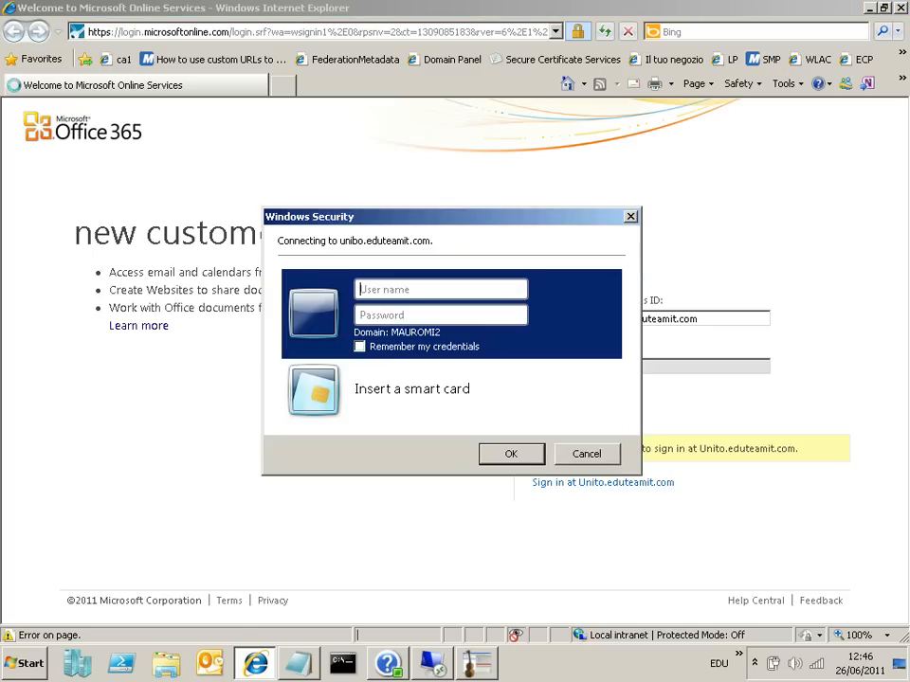
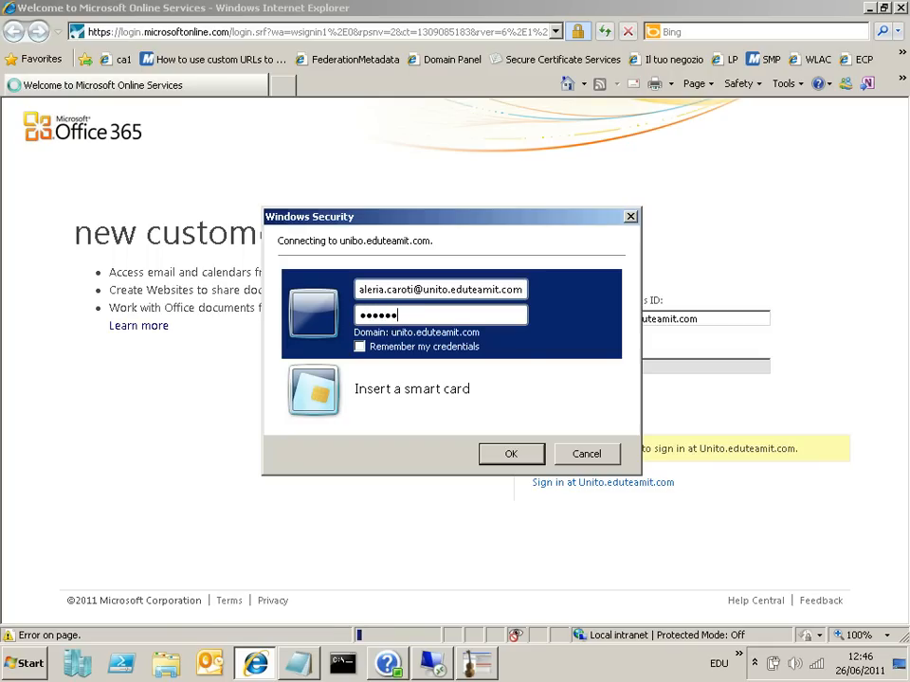
click(511, 453)
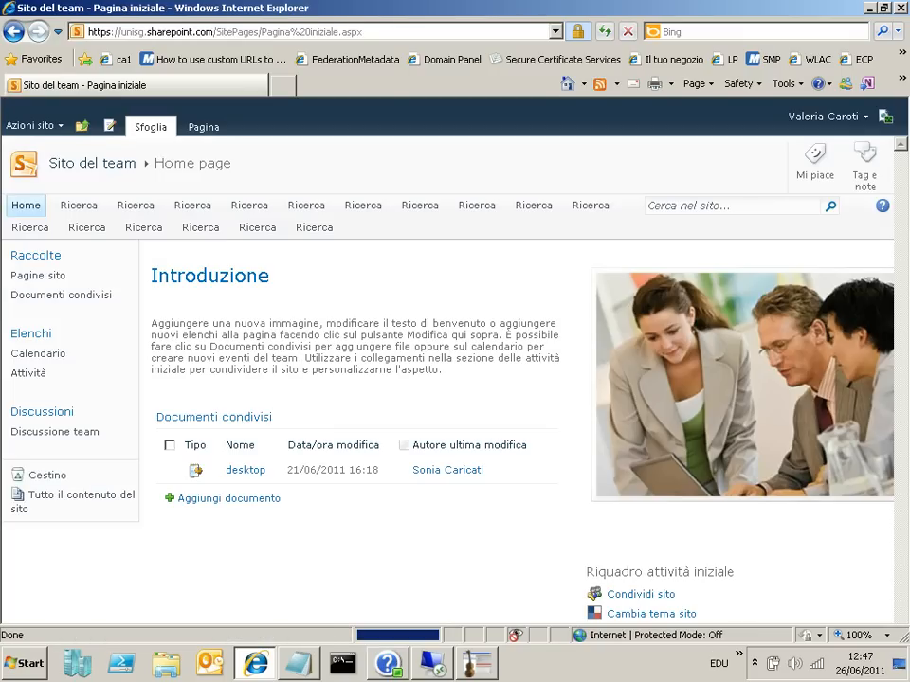
click(477, 662)
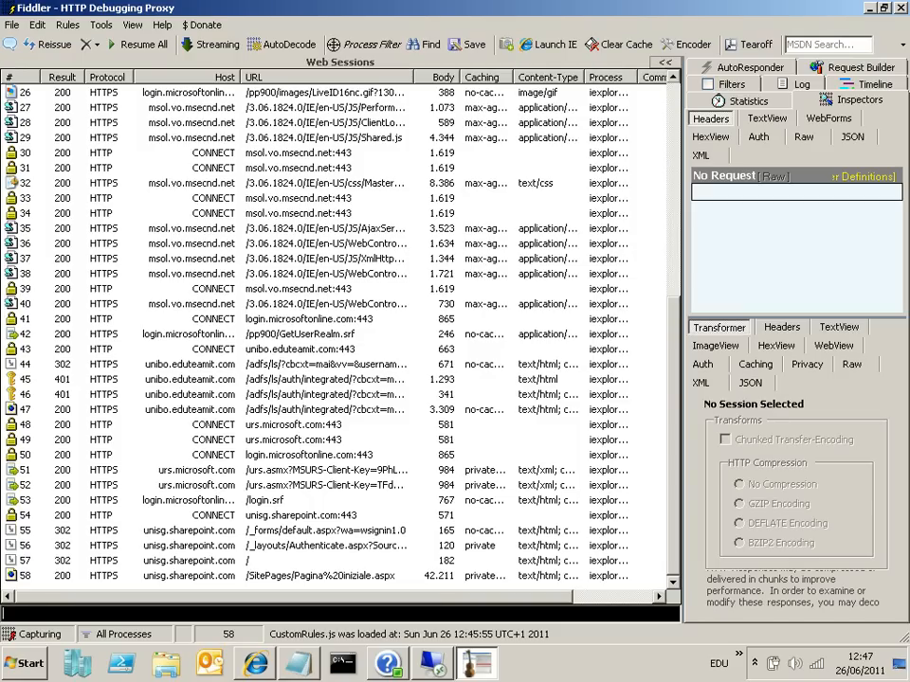
Step: Scroll the Fiddler session list toward the ADFS integrated-authentication session
scroll(down, 3)
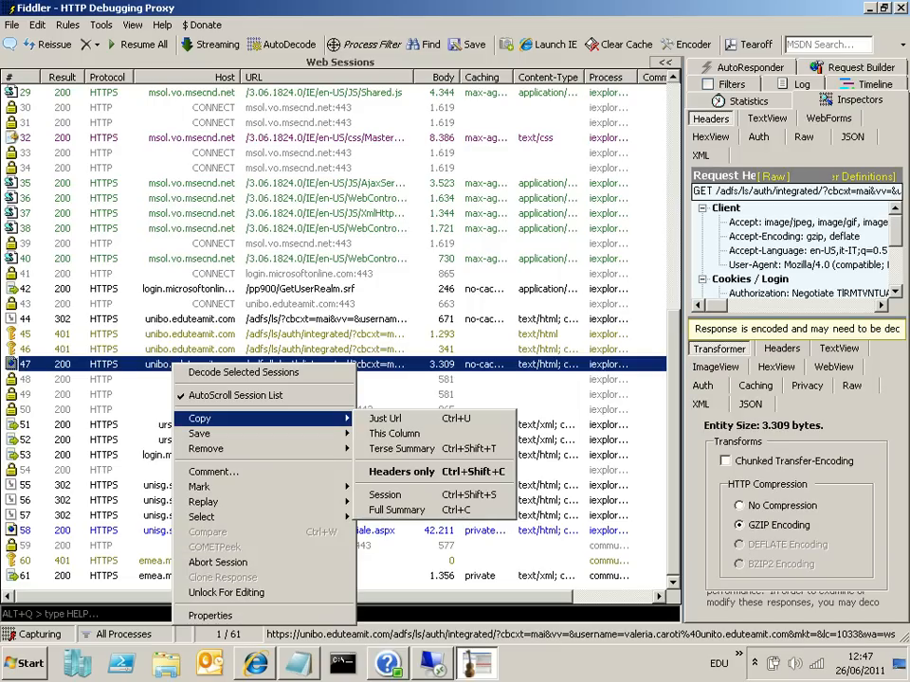
mouse_move(384, 418)
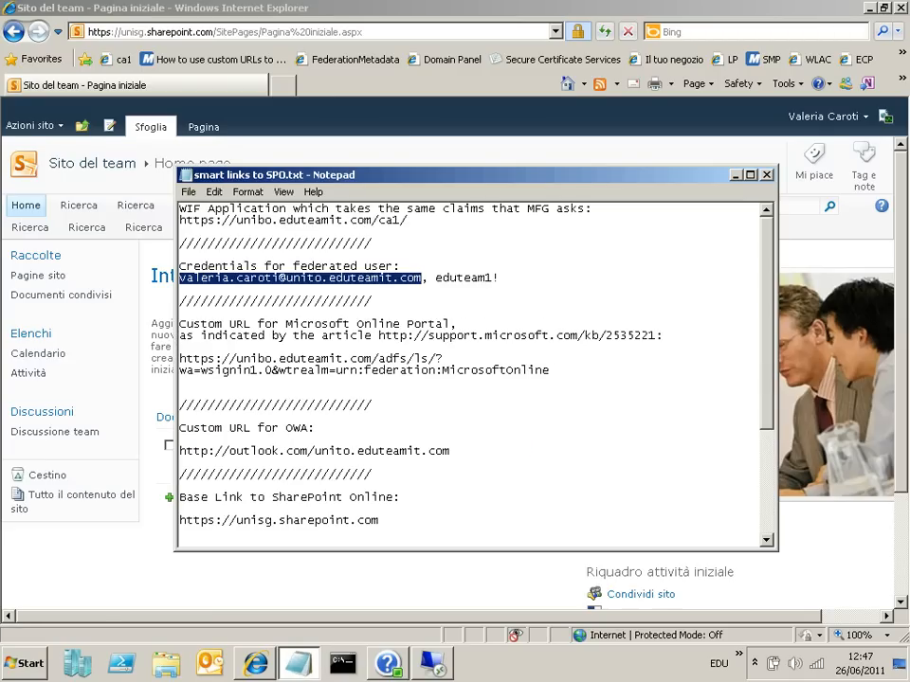
Step: Select the username and locale parameters in the TO smart link for removal
scroll(down, 3)
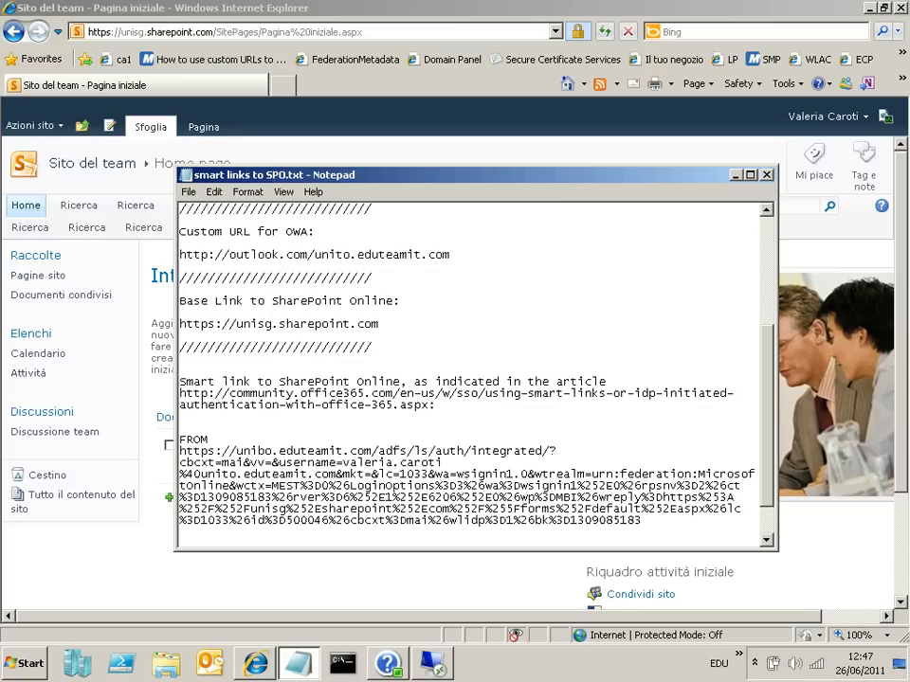
scroll(down, 3)
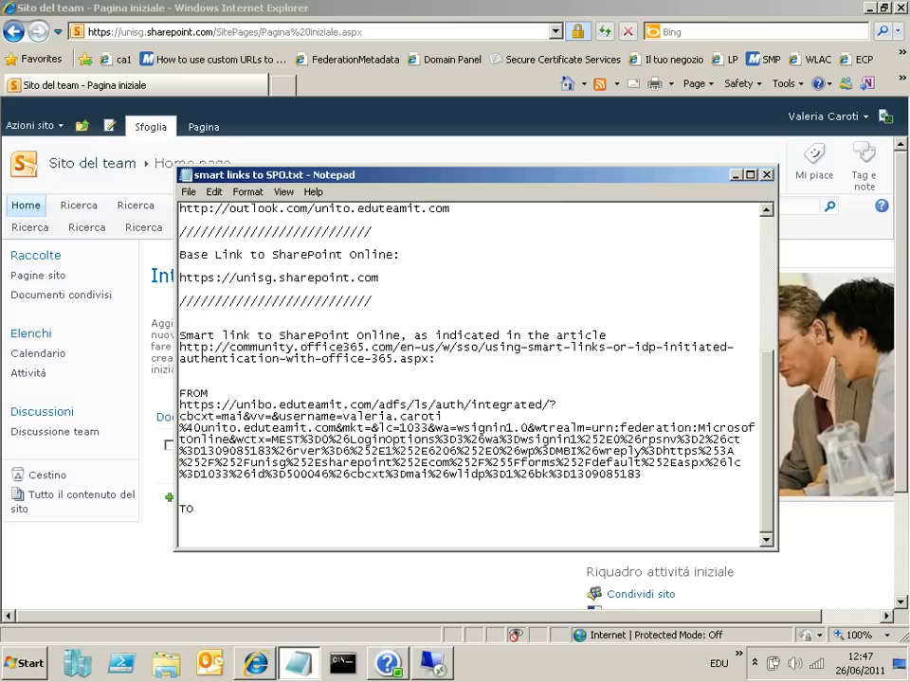
scroll(down, 3)
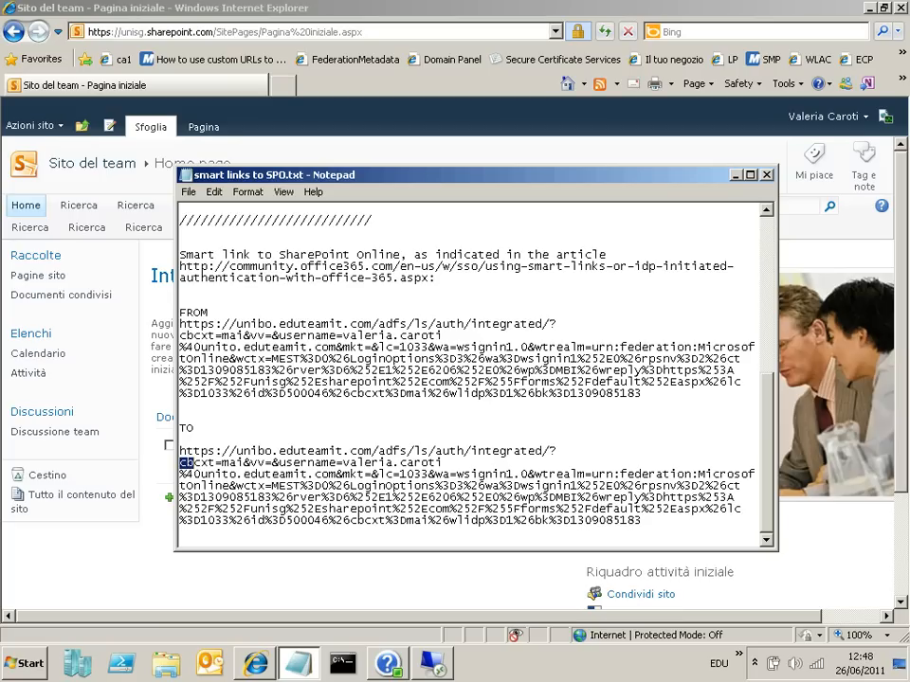
drag(178, 462, 453, 474)
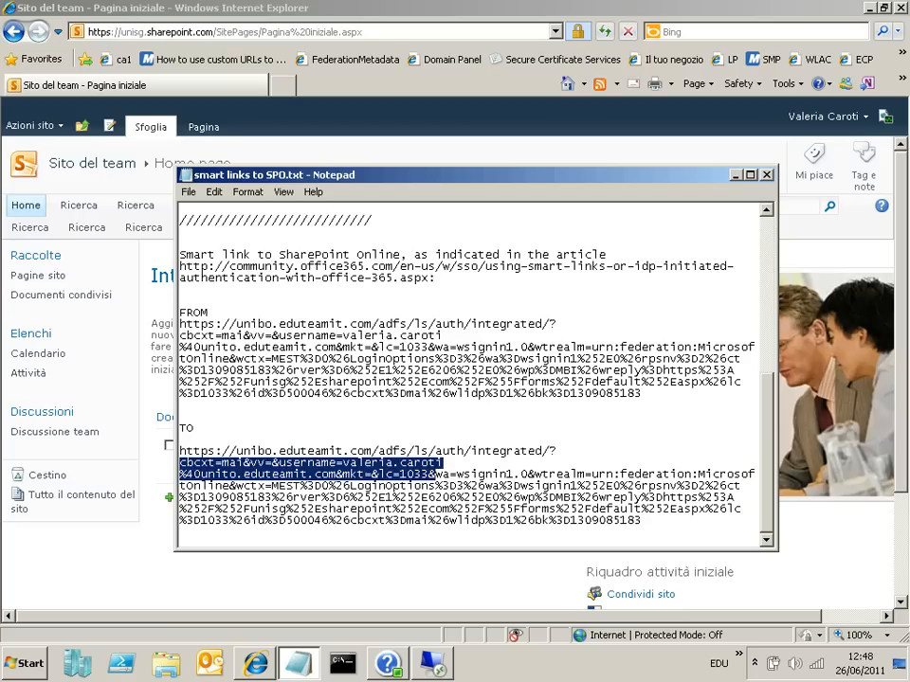
Step: Select the entire trimmed TO smart link in Notepad
scroll(up, 3)
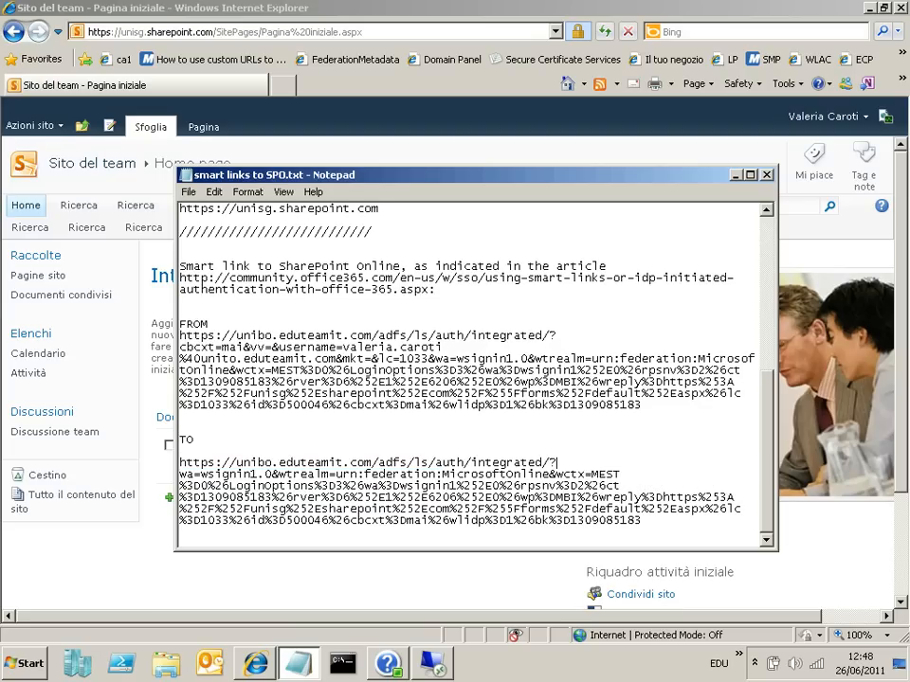
scroll(up, 3)
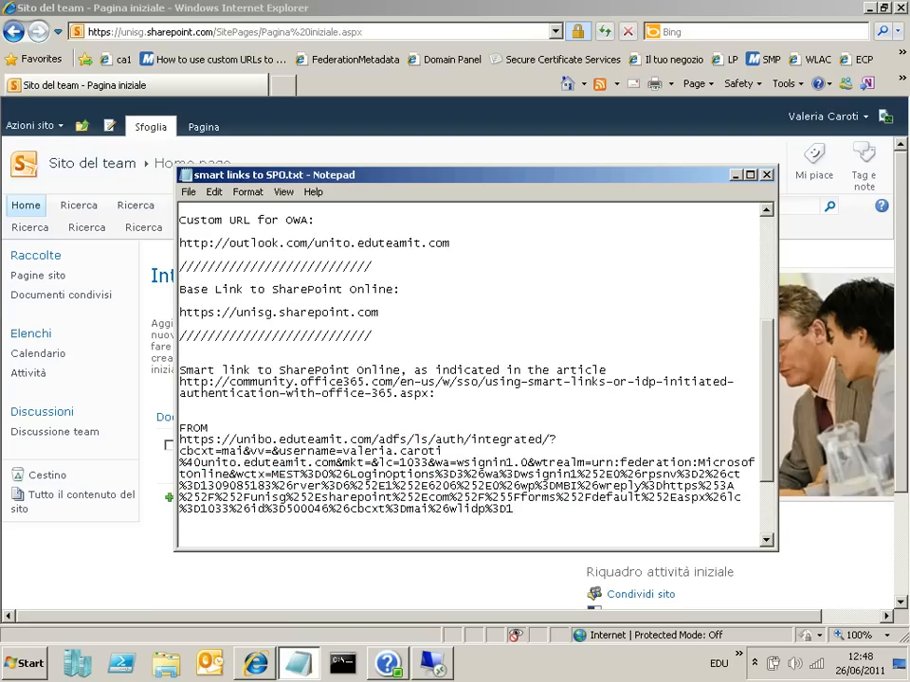
scroll(down, 3)
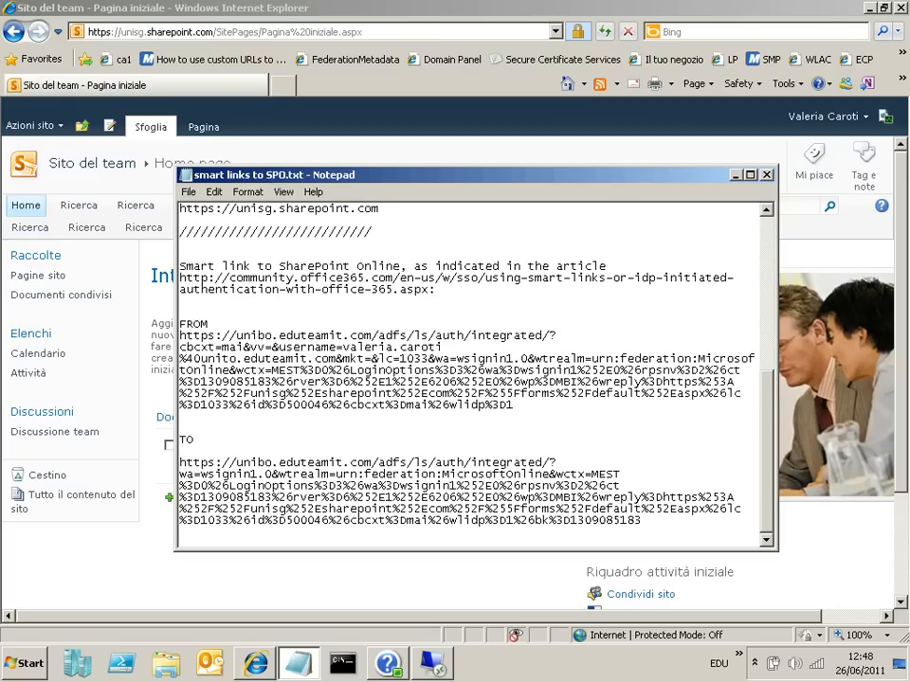
drag(180, 335, 511, 405)
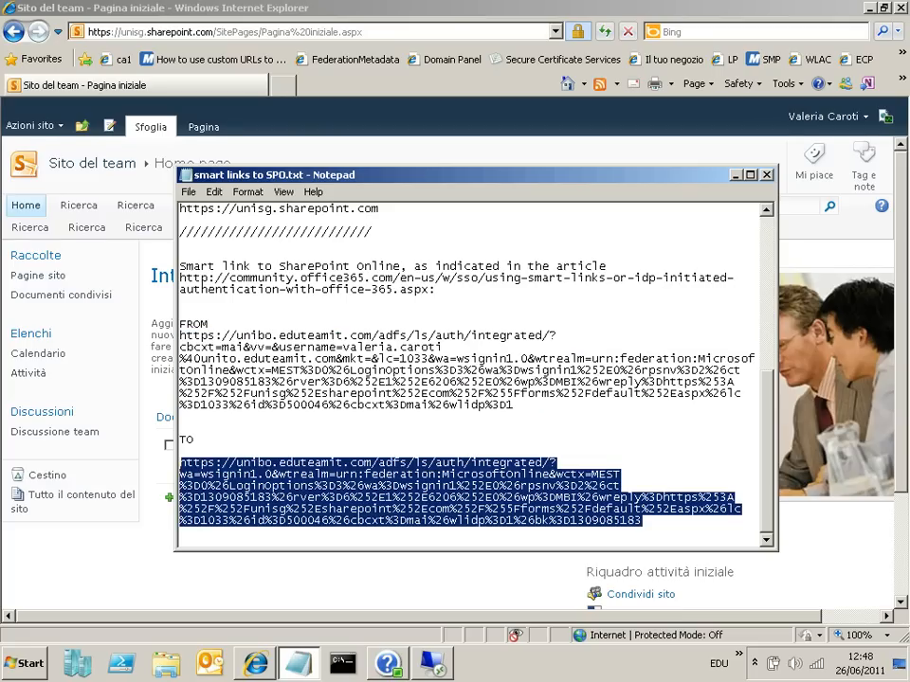
Step: Rename the TO label to 'OLD:' and the FROM label to 'NEW:'
click(196, 440)
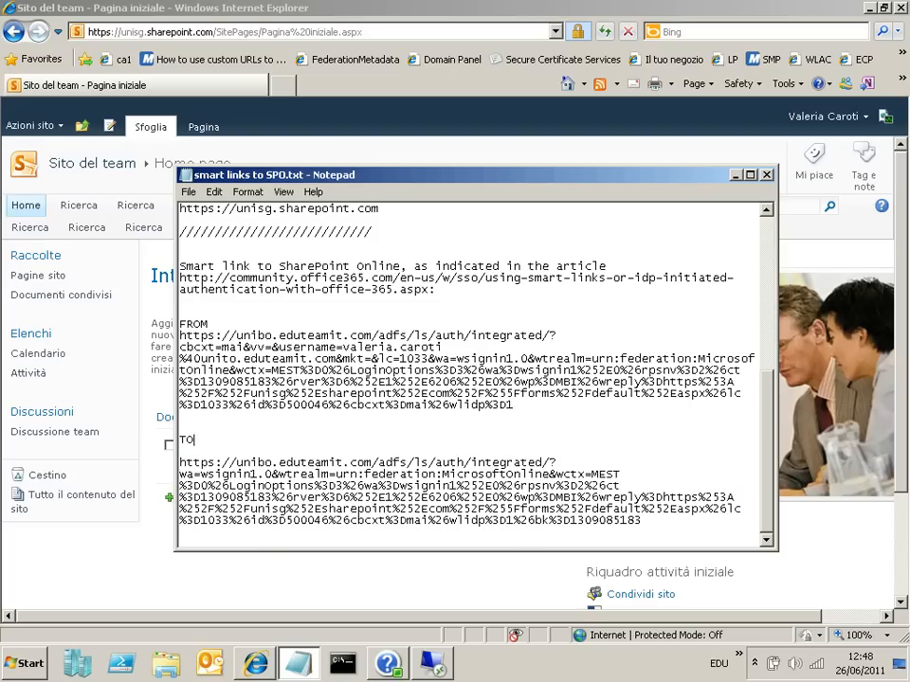
double_click(186, 440)
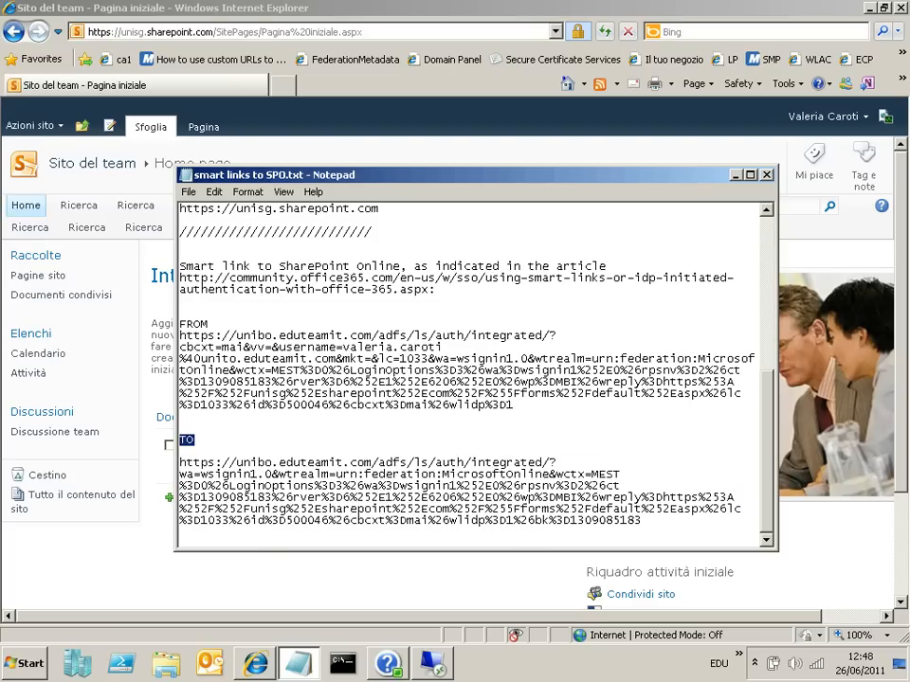
text(OLD:)
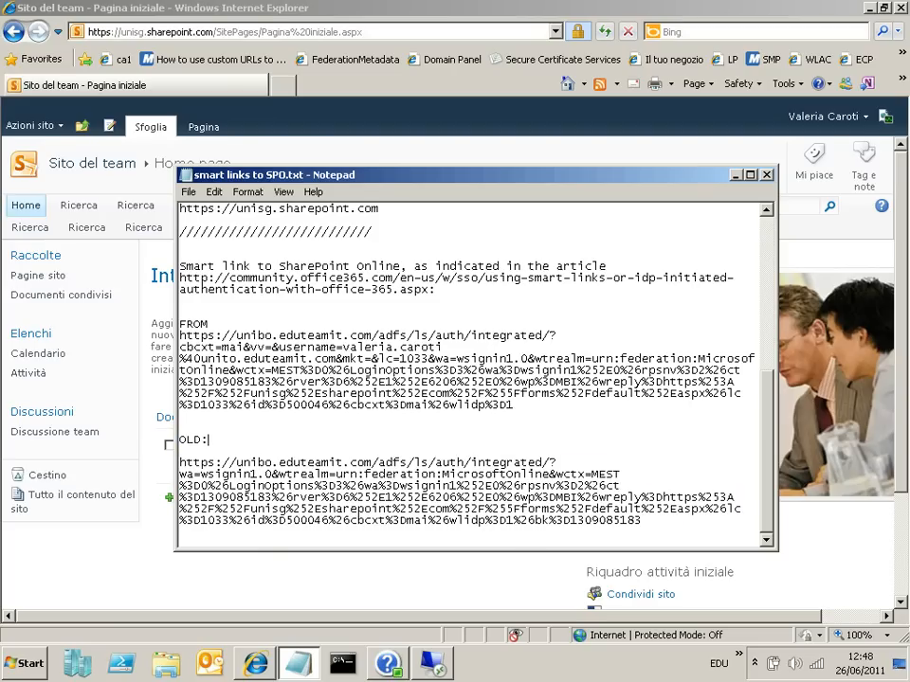
double_click(192, 323)
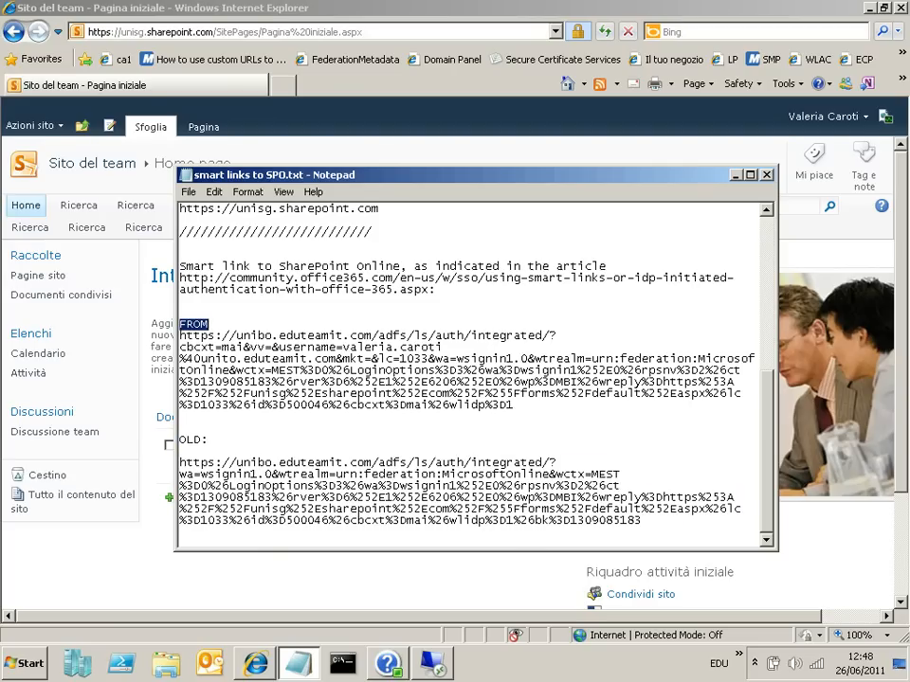
text(NEW:)
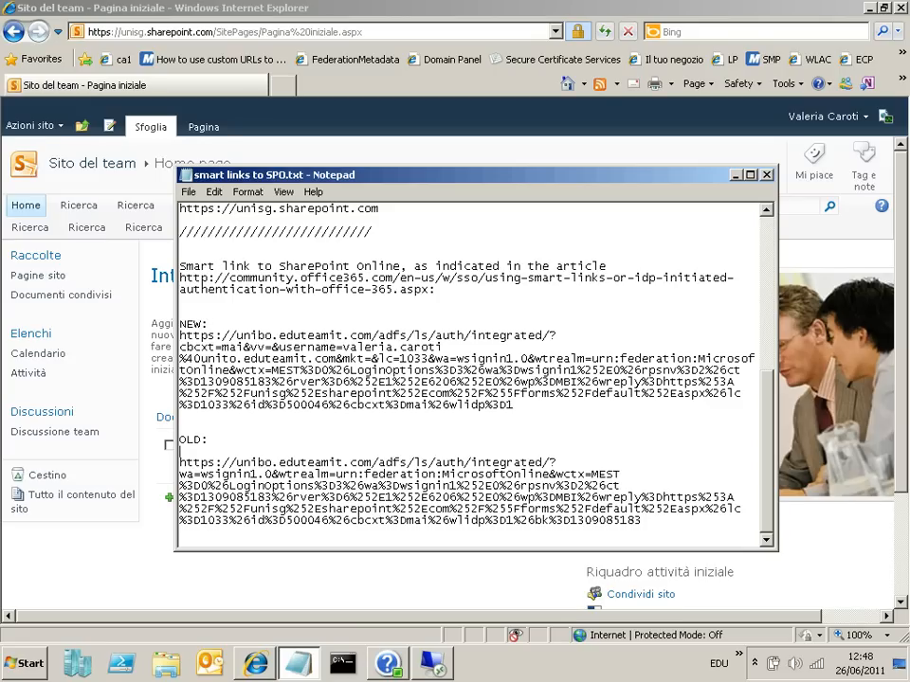
Step: Select and copy the entire NEW smart link
scroll(up, 3)
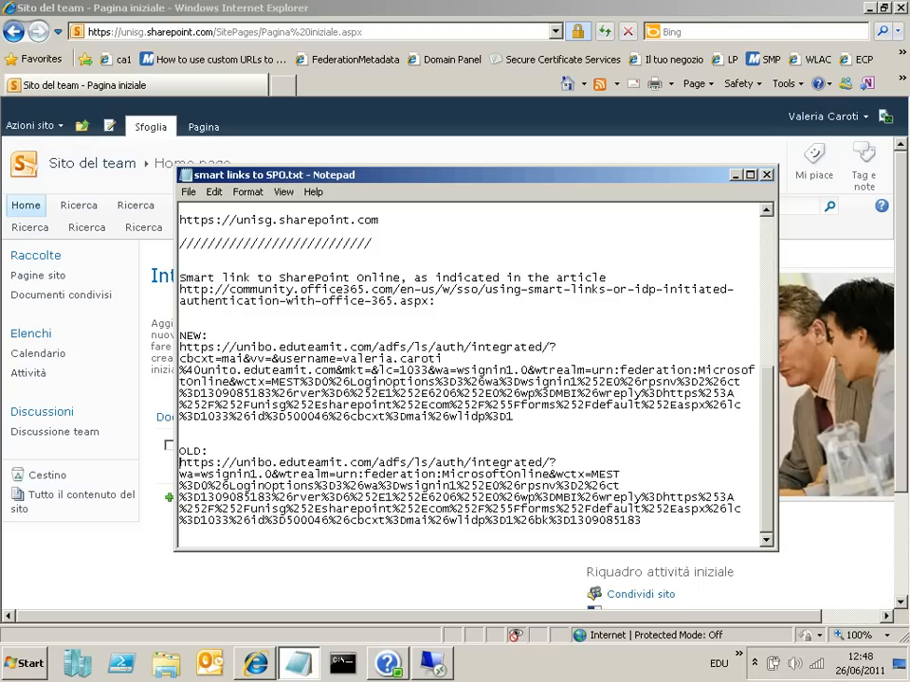
drag(178, 358, 516, 418)
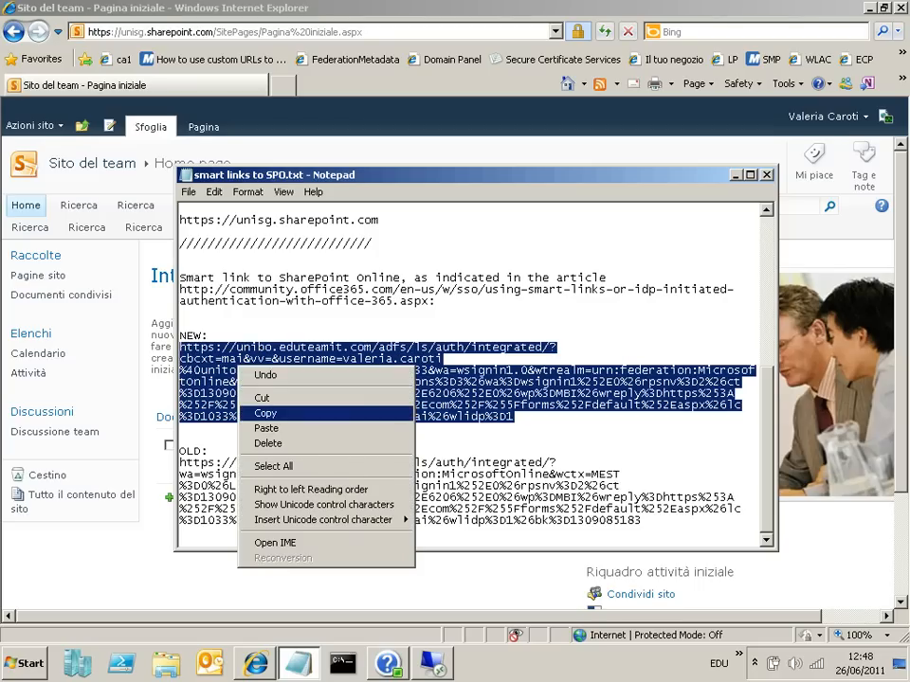
click(266, 414)
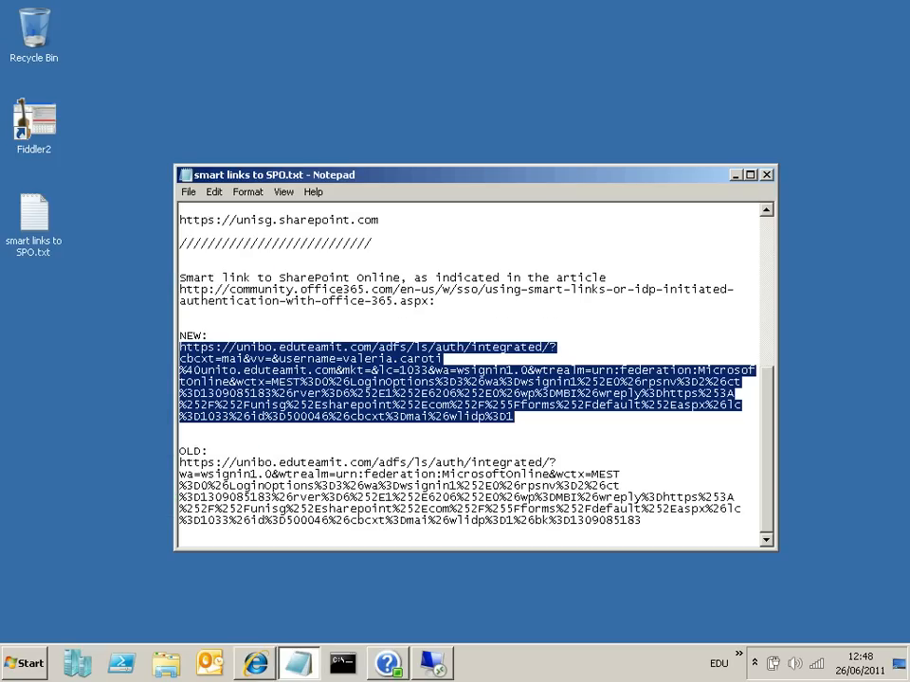
click(254, 661)
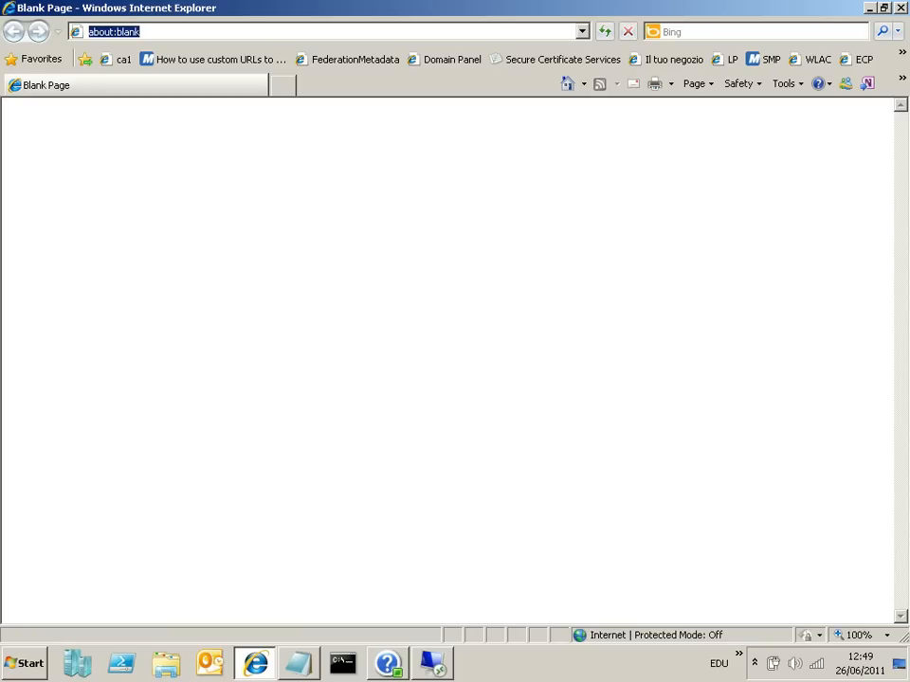
click(122, 59)
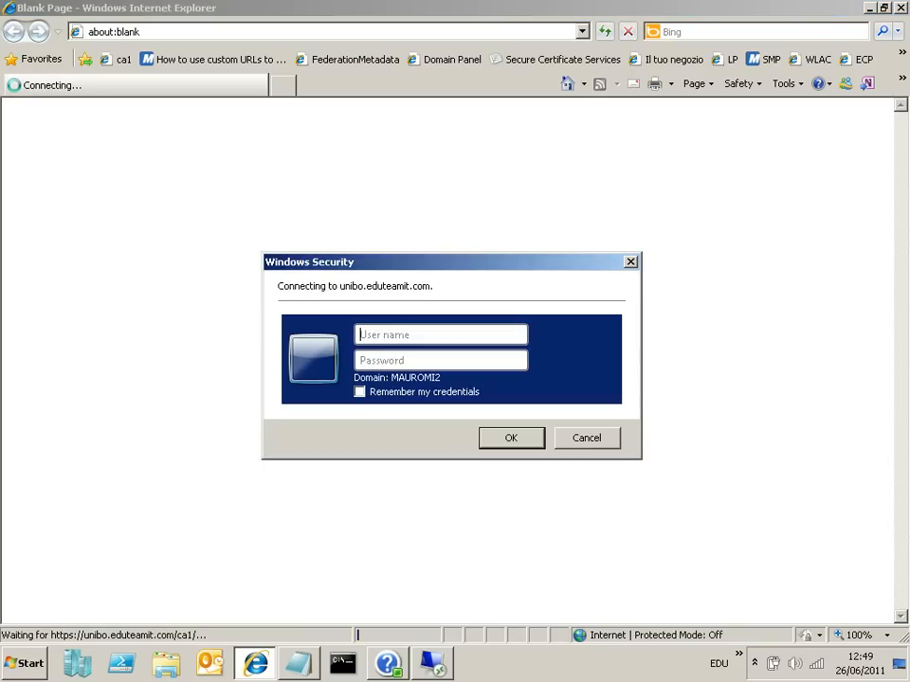
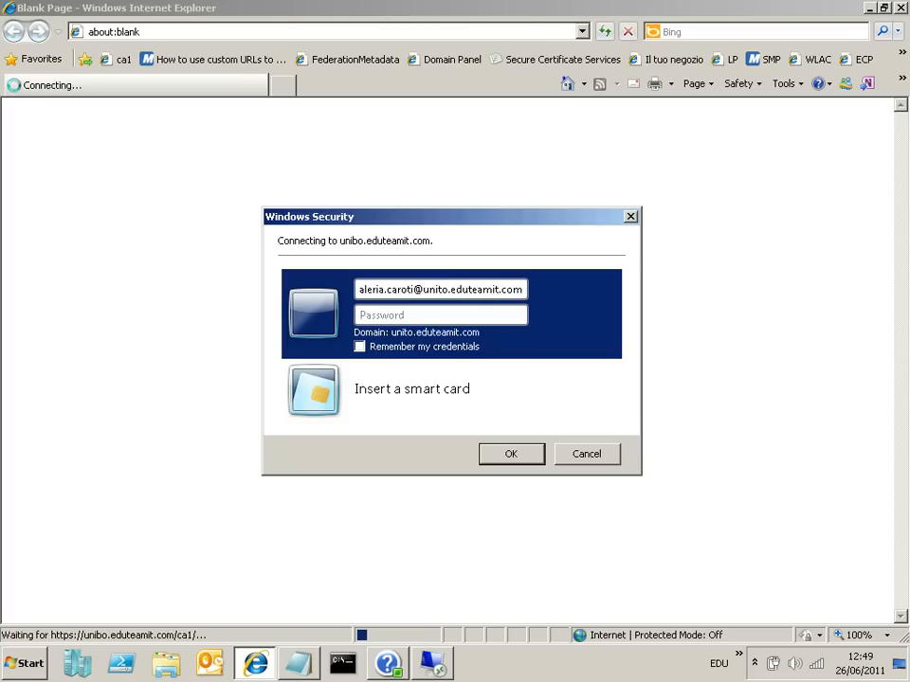
Step: Enter the password and confirm sign-in to reach the SharePoint team site
text(password)
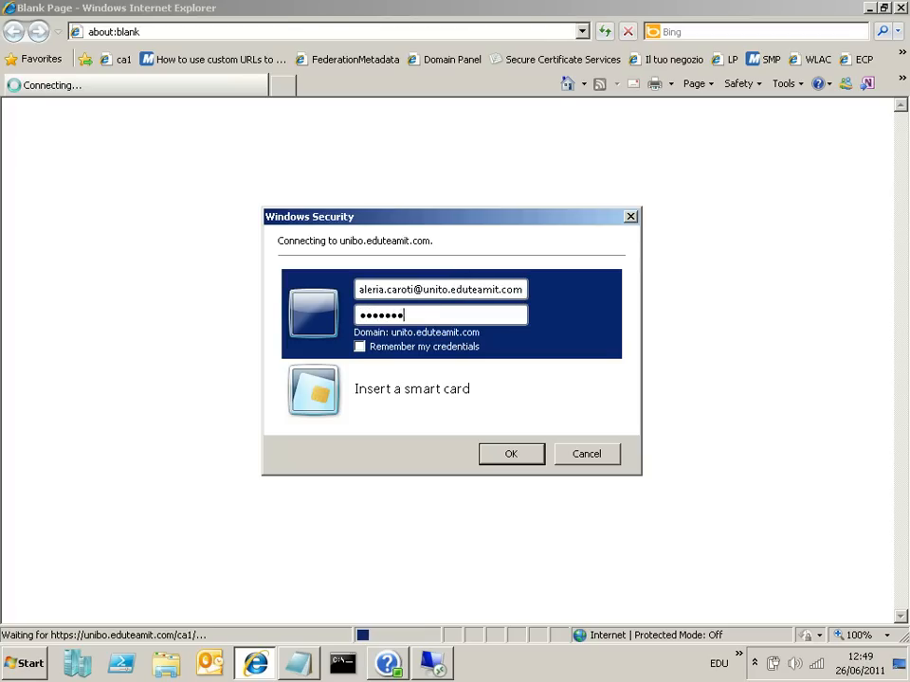
click(510, 453)
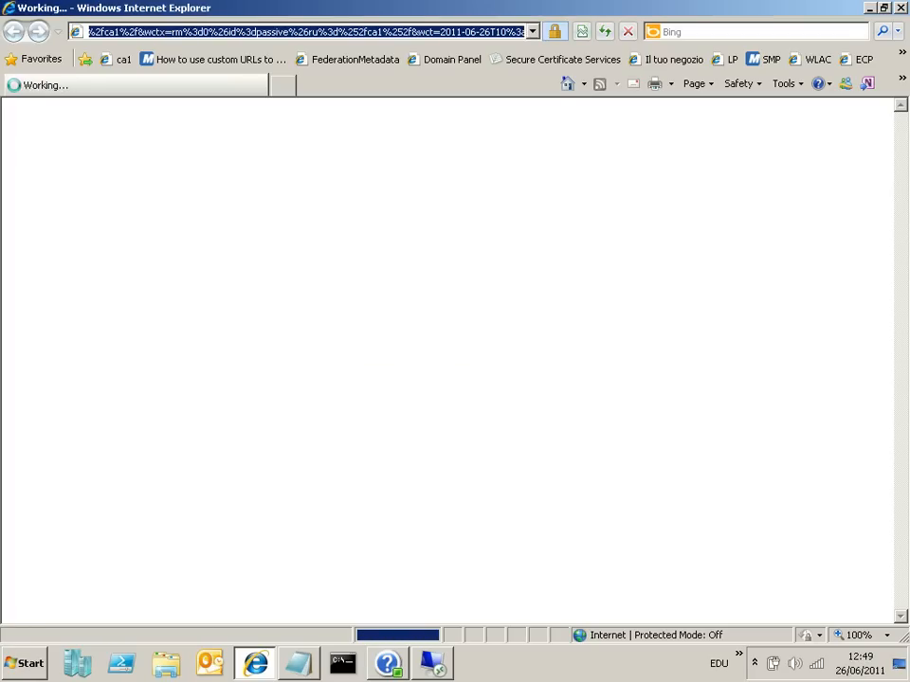
right_click(161, 32)
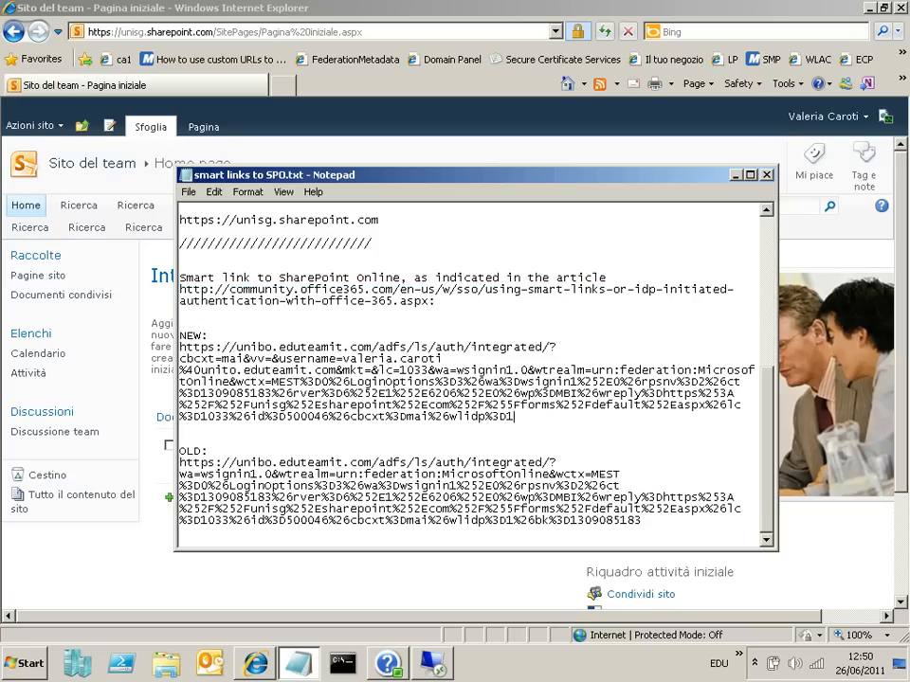
Step: Reselect the NEW link in Notepad and delete IE's browsing history and cookies
drag(179, 347, 516, 415)
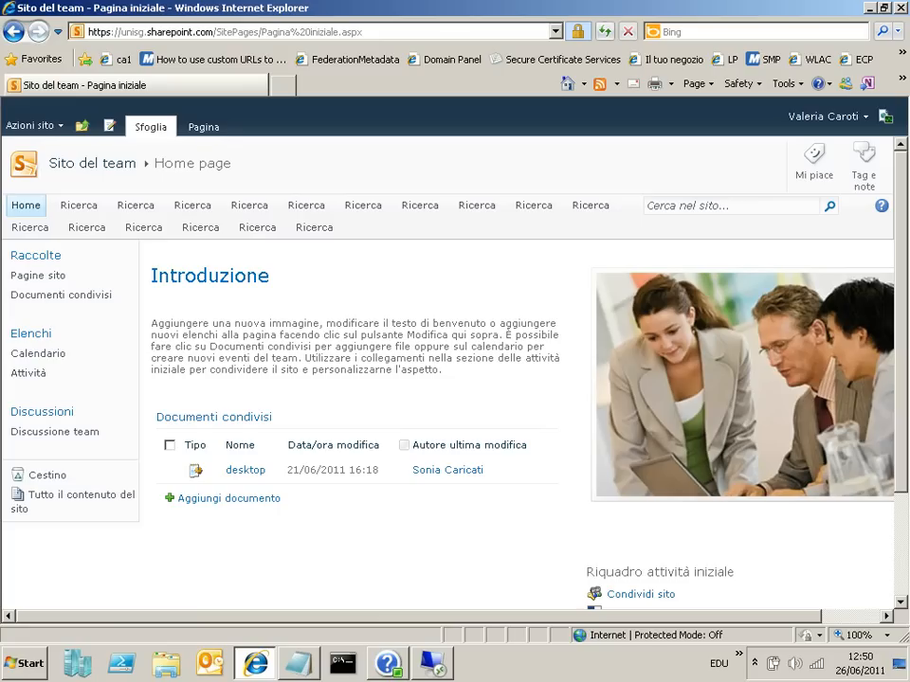
click(786, 83)
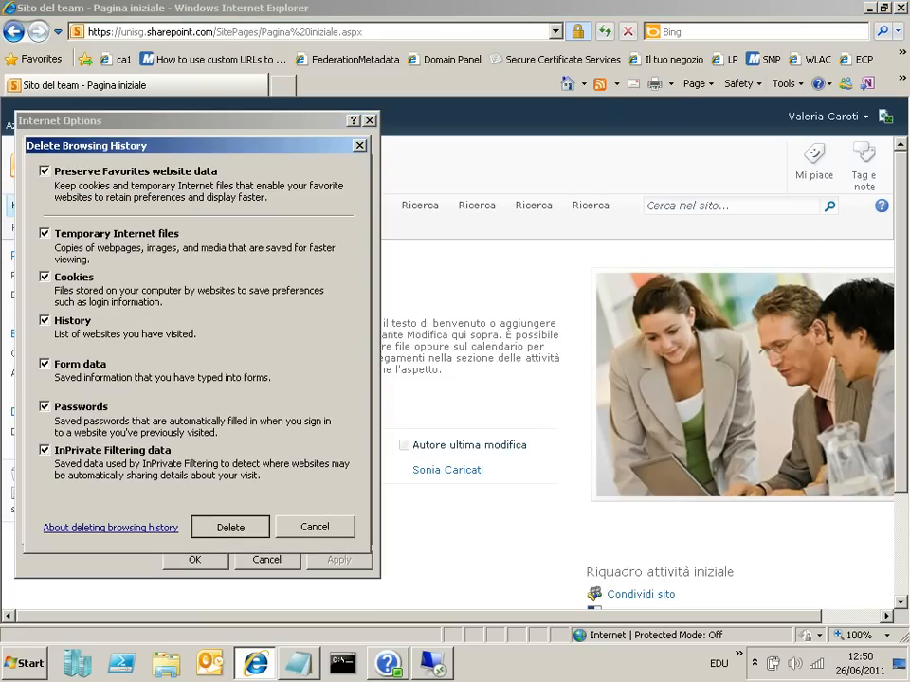
click(230, 527)
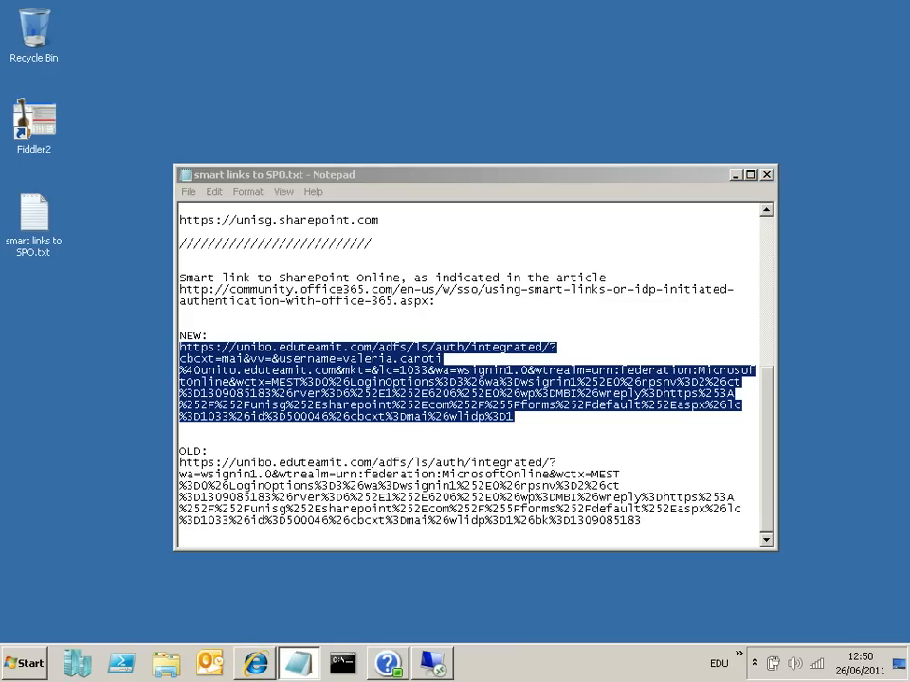
click(254, 662)
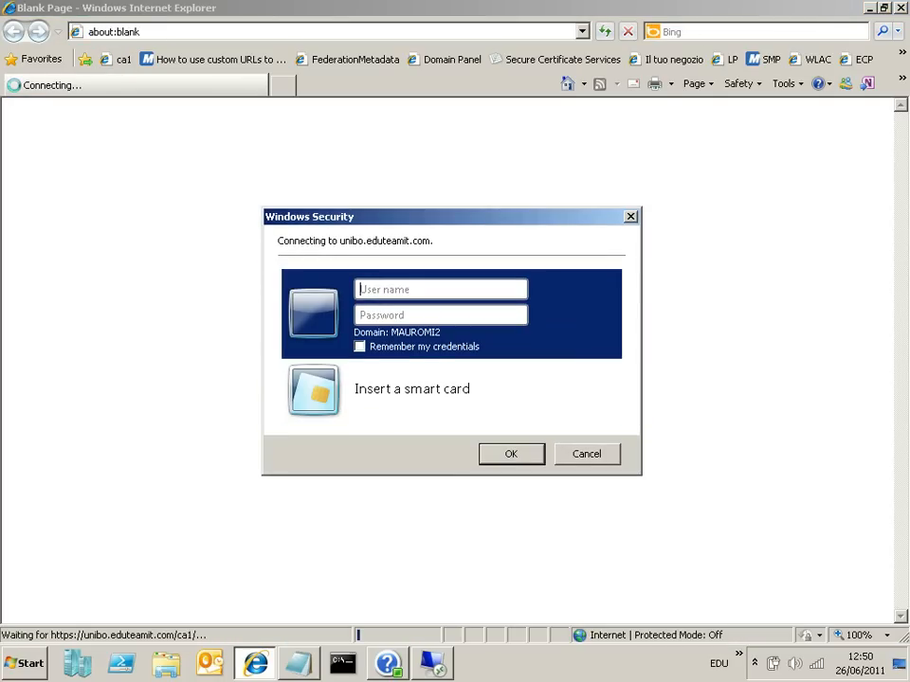
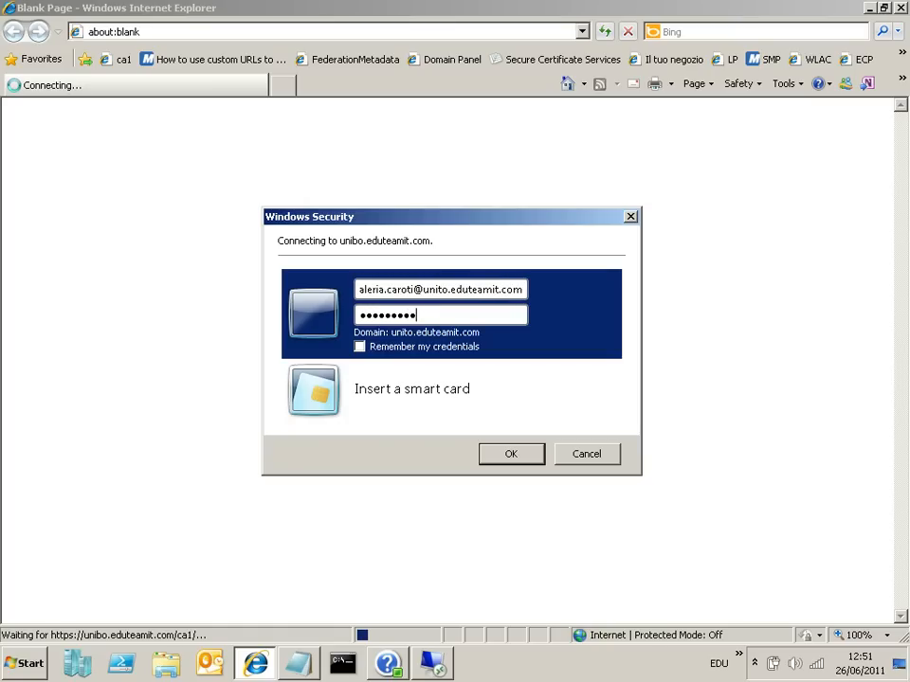
click(510, 453)
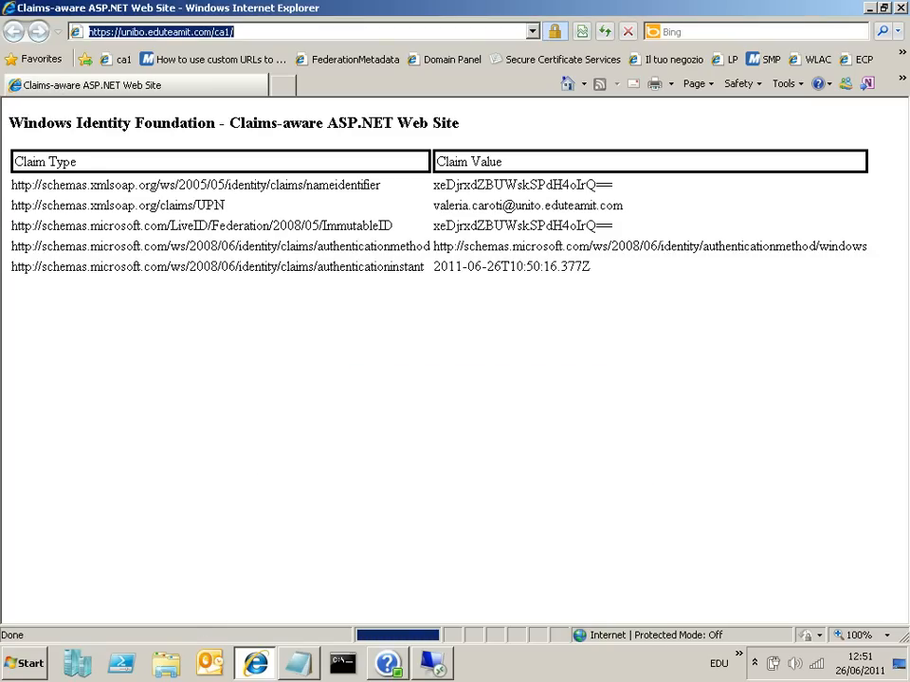
right_click(162, 32)
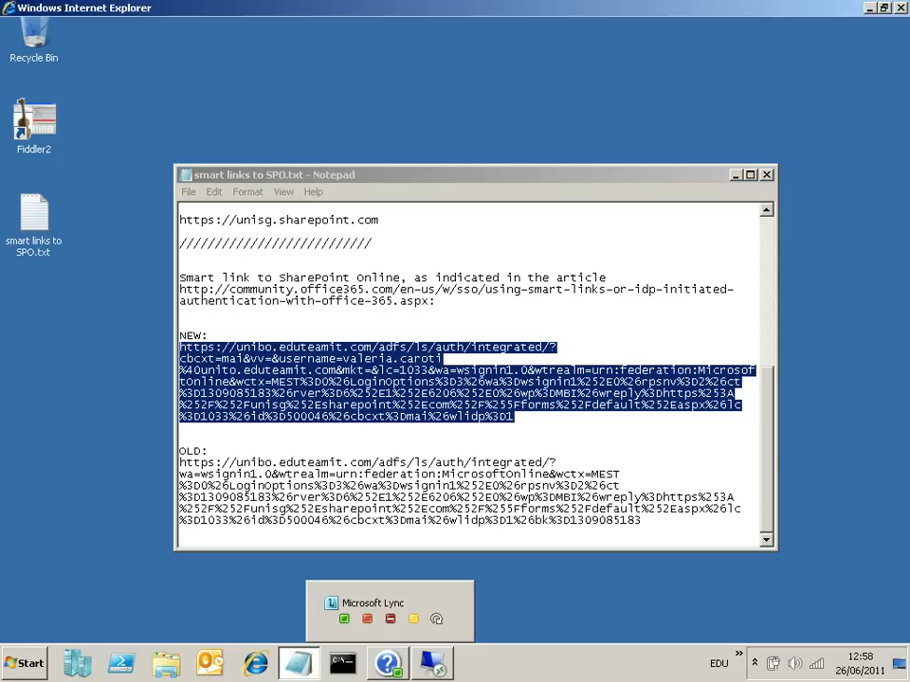
Step: Sign in with the username from the notes, then return from SharePoint's login error page
click(255, 662)
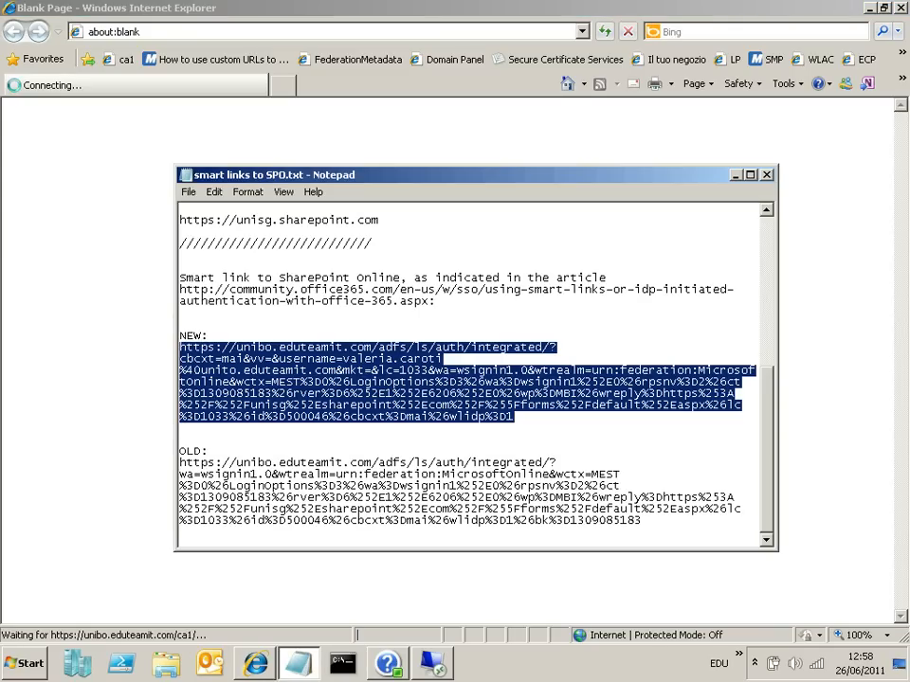
scroll(up, 3)
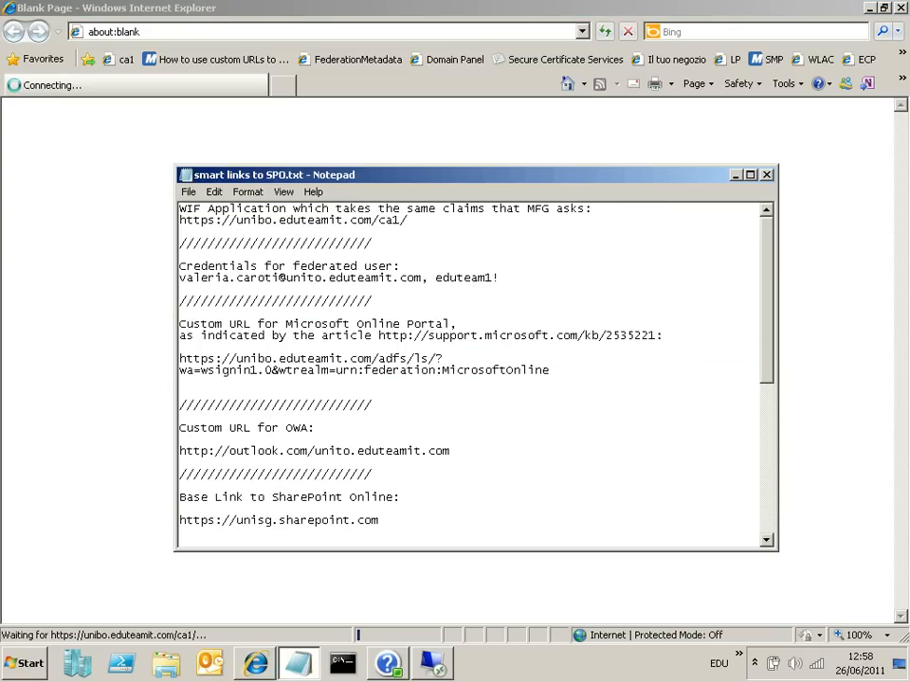
double_click(300, 277)
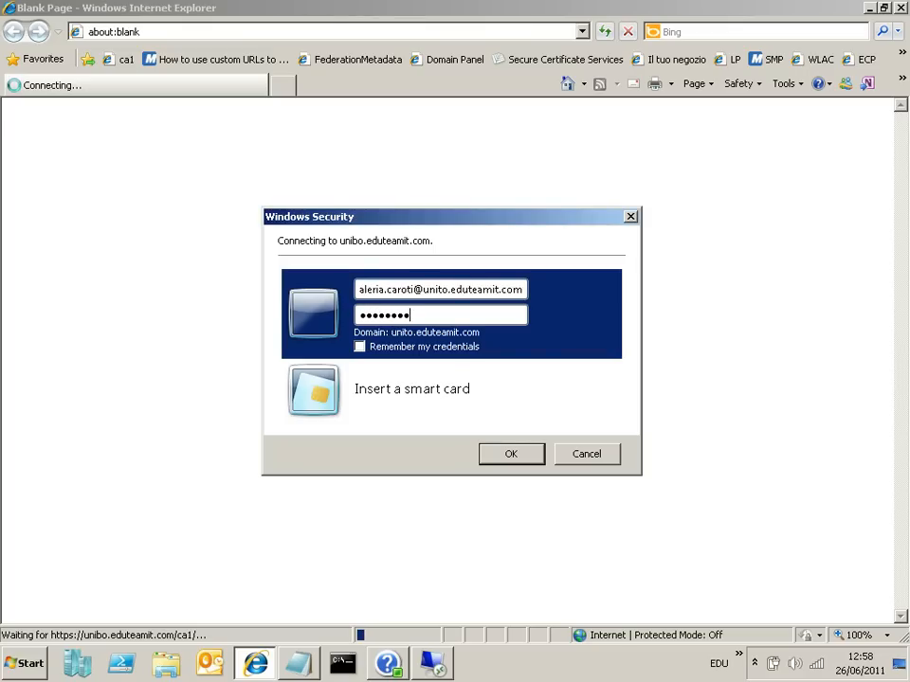
click(510, 453)
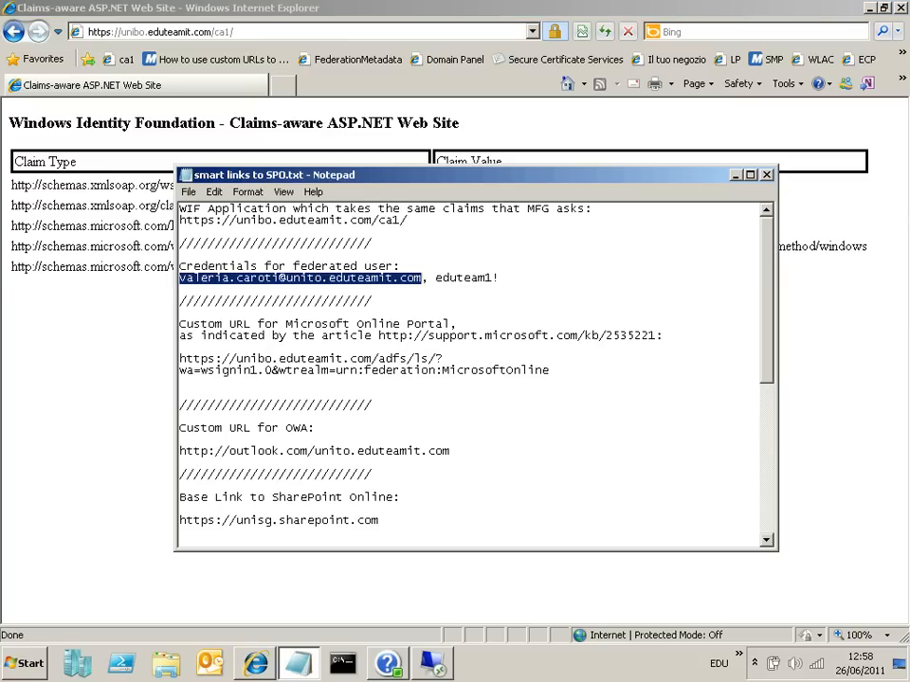
scroll(down, 3)
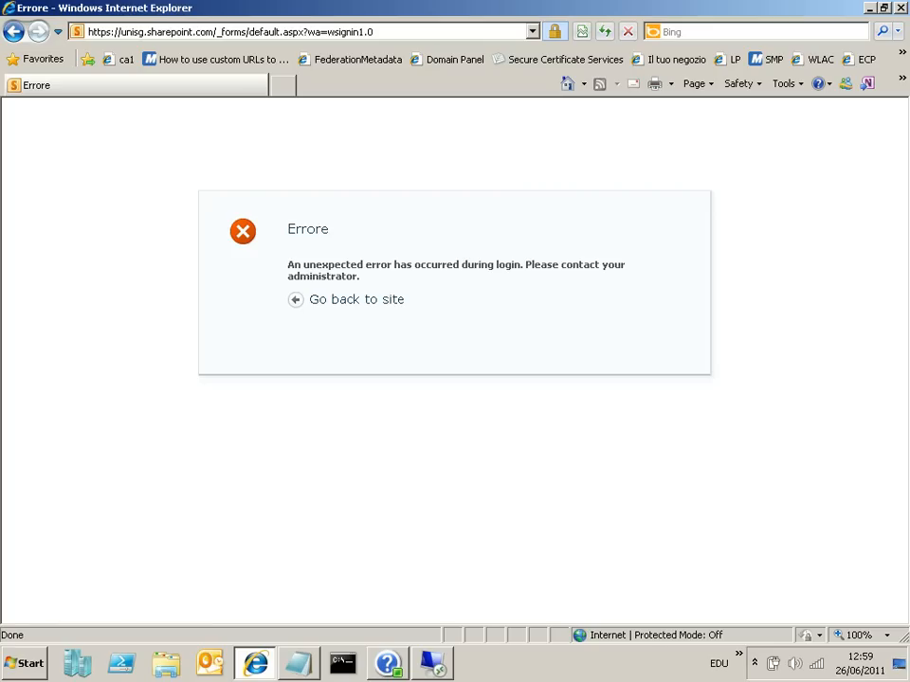
mouse_move(356, 298)
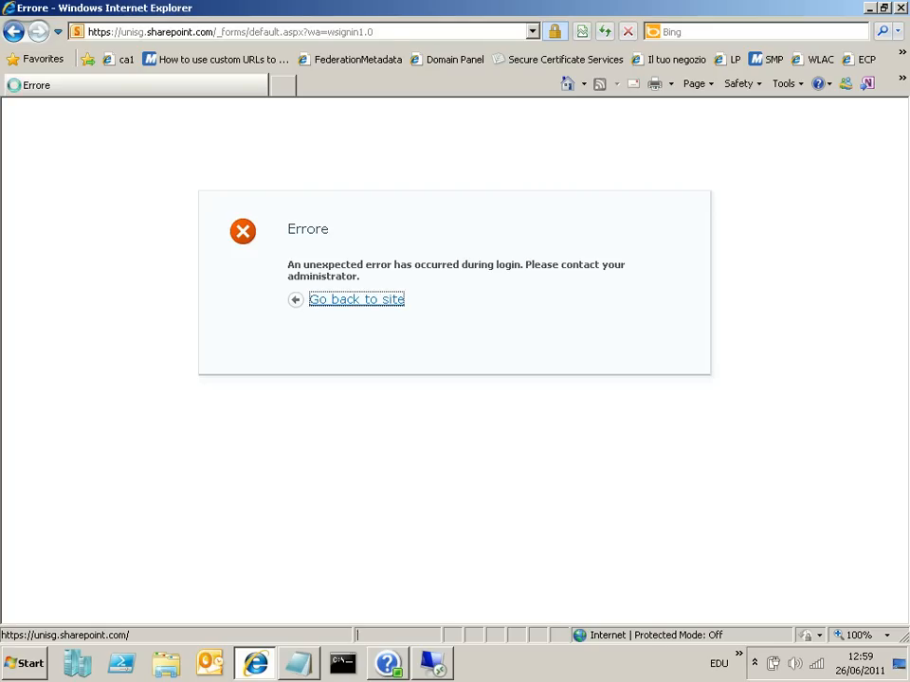
click(356, 299)
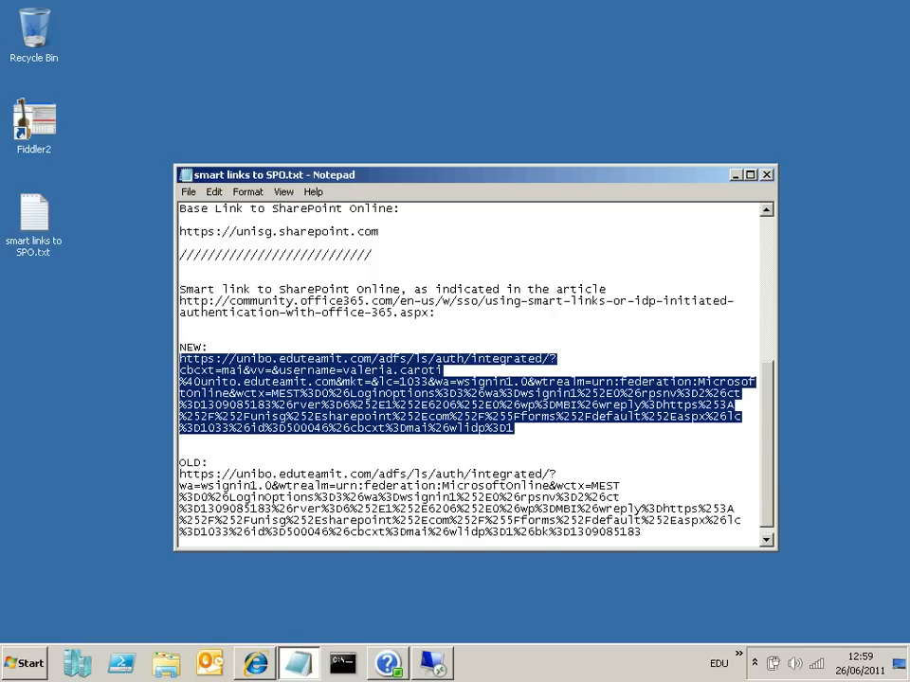
mouse_move(297, 662)
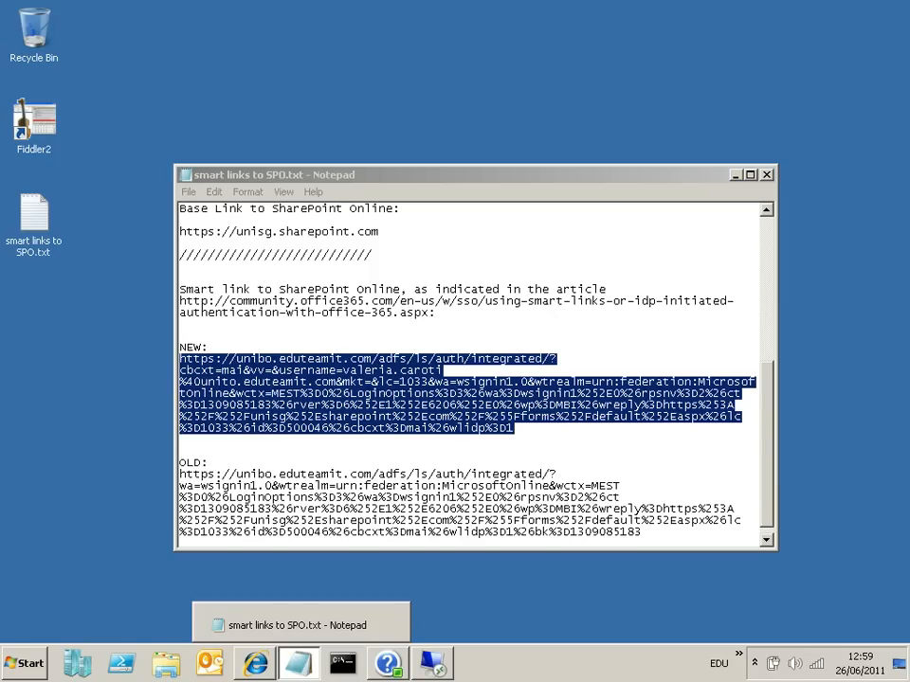
Step: Relaunch IE and sign in using the federated username copied from Notepad
click(254, 661)
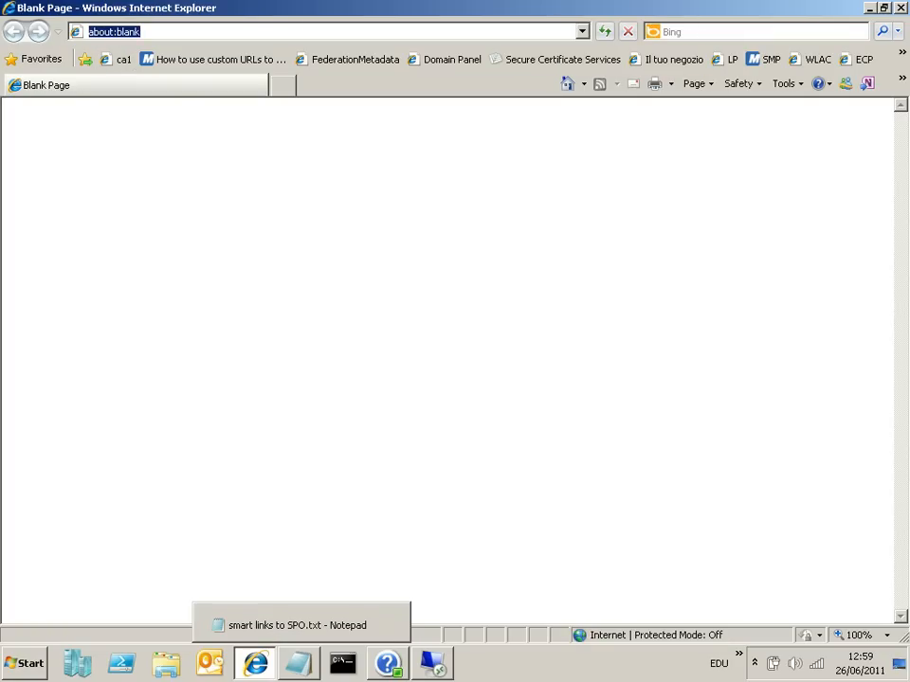
click(297, 625)
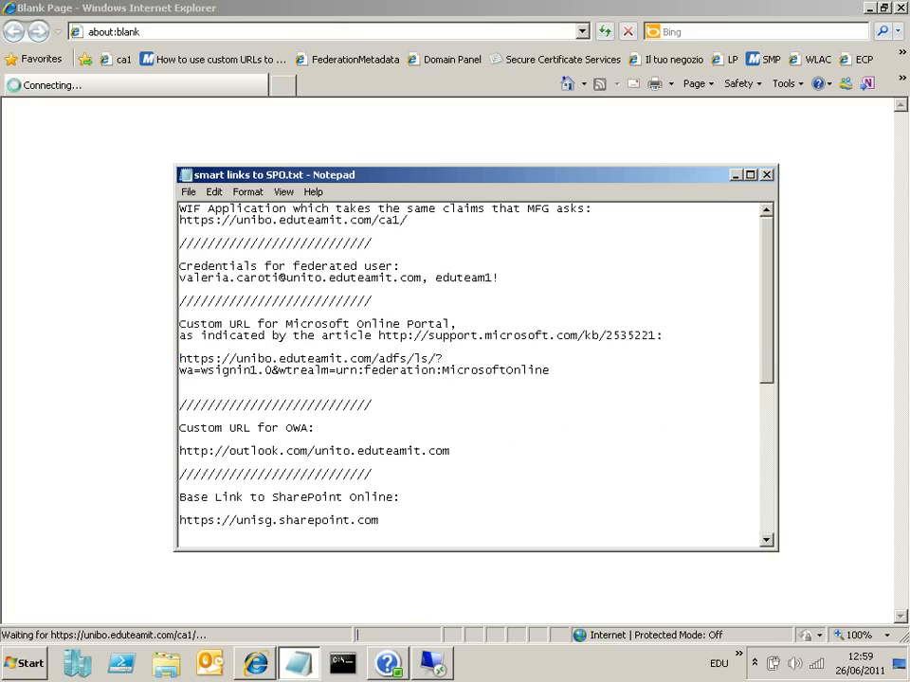
drag(179, 265, 420, 278)
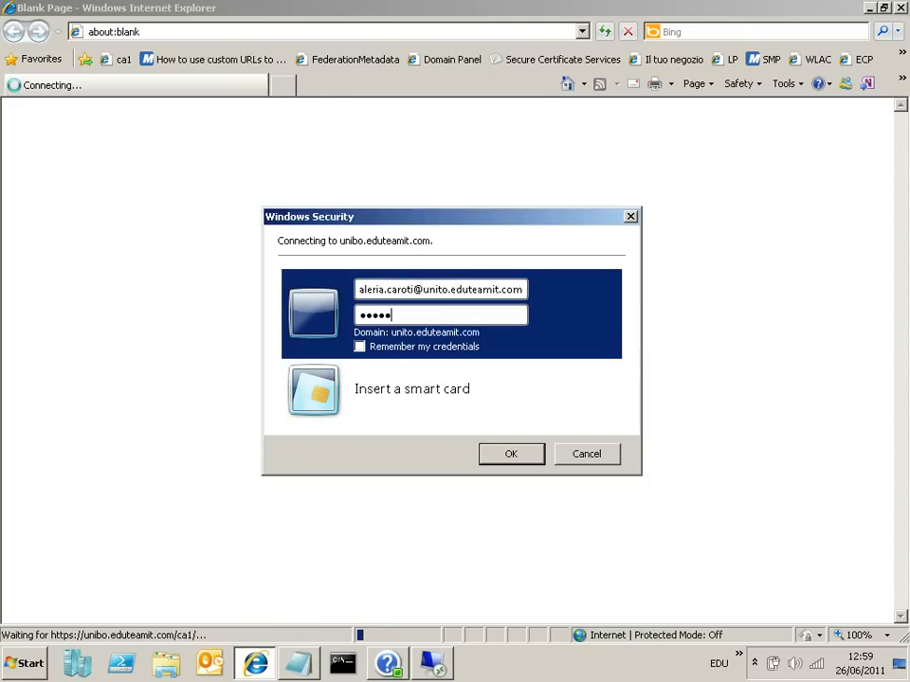
click(510, 453)
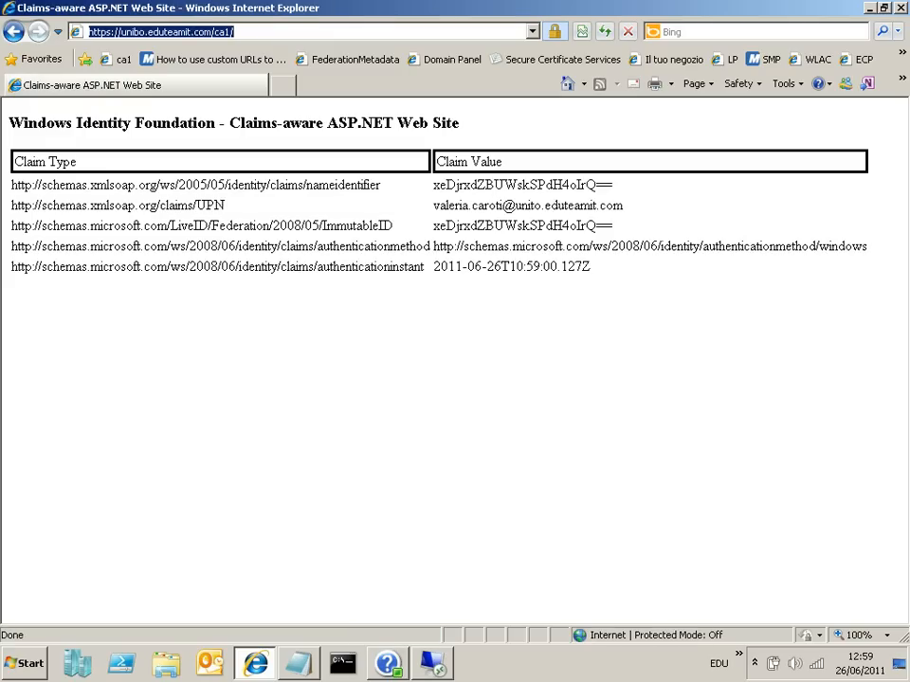
Step: Paste the smart link into the browser and go back to the site from the error
click(299, 661)
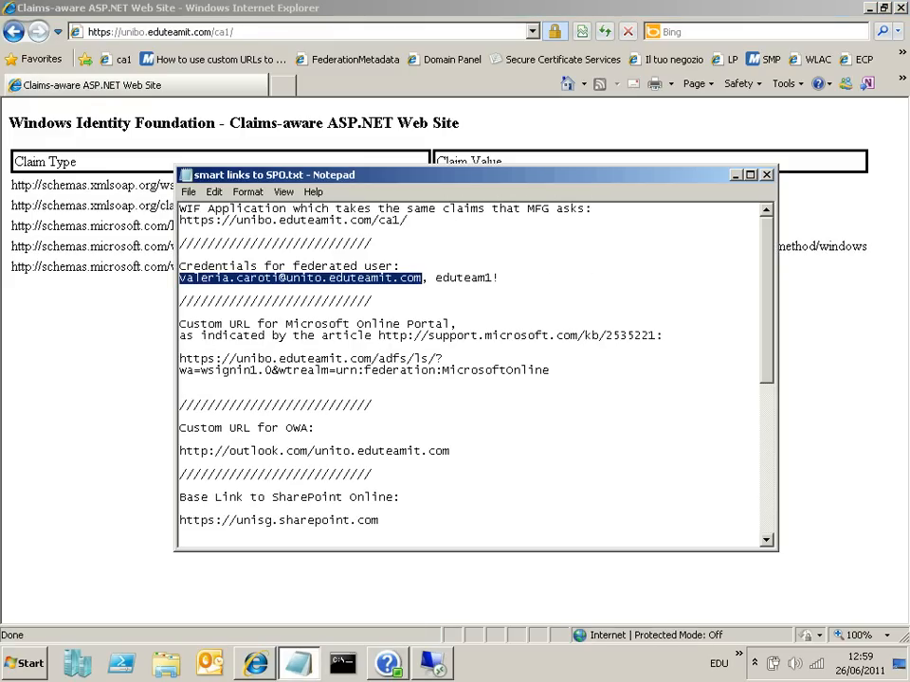
scroll(down, 3)
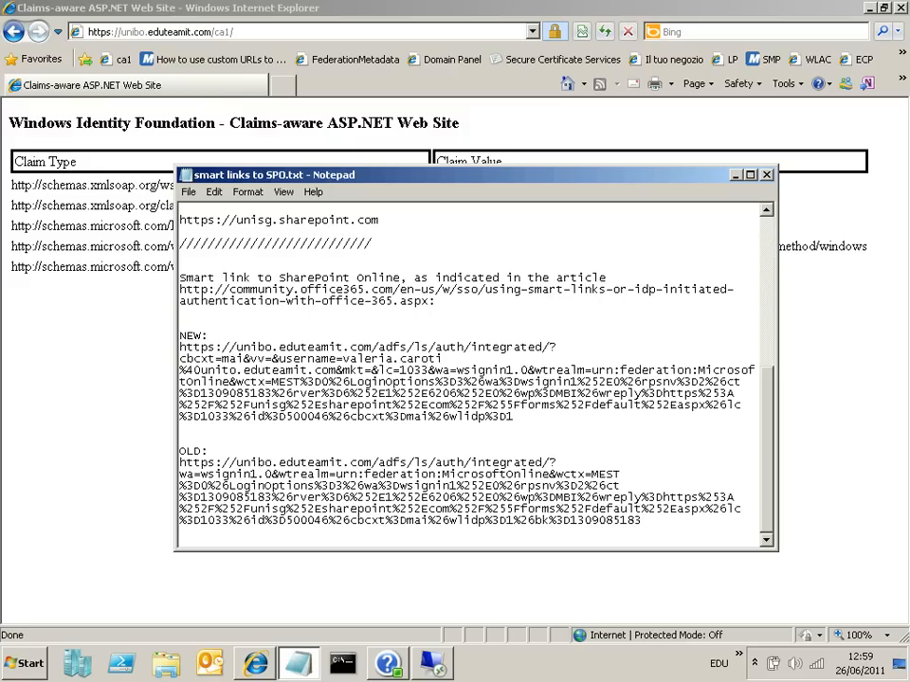
right_click(379, 379)
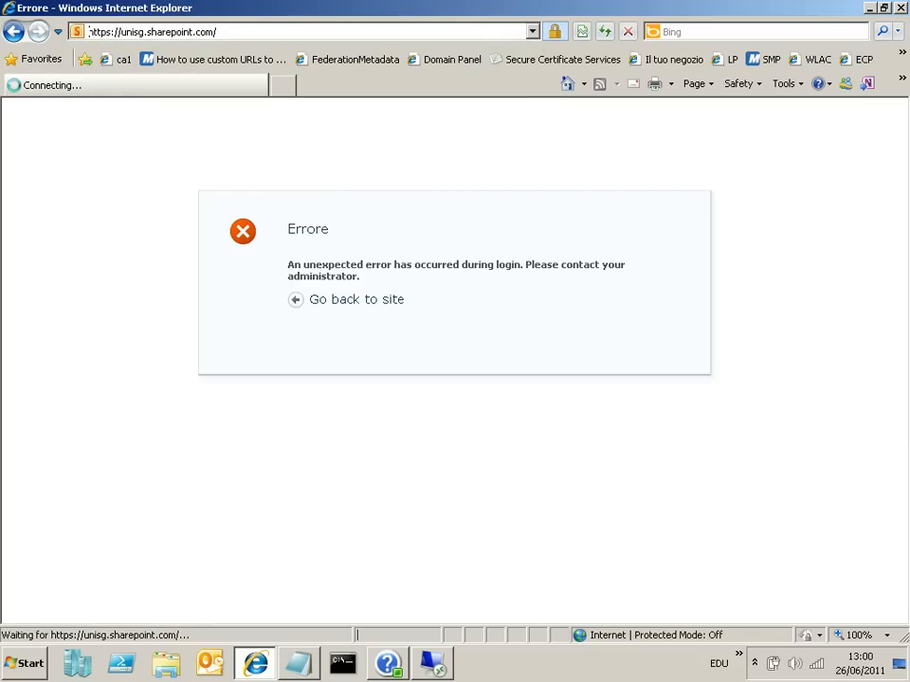
click(357, 298)
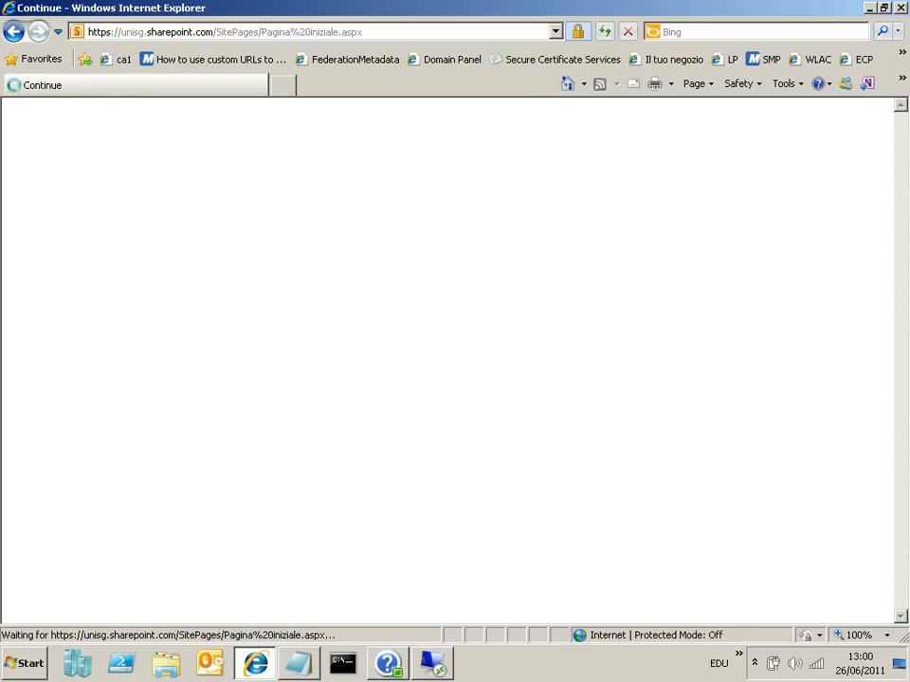